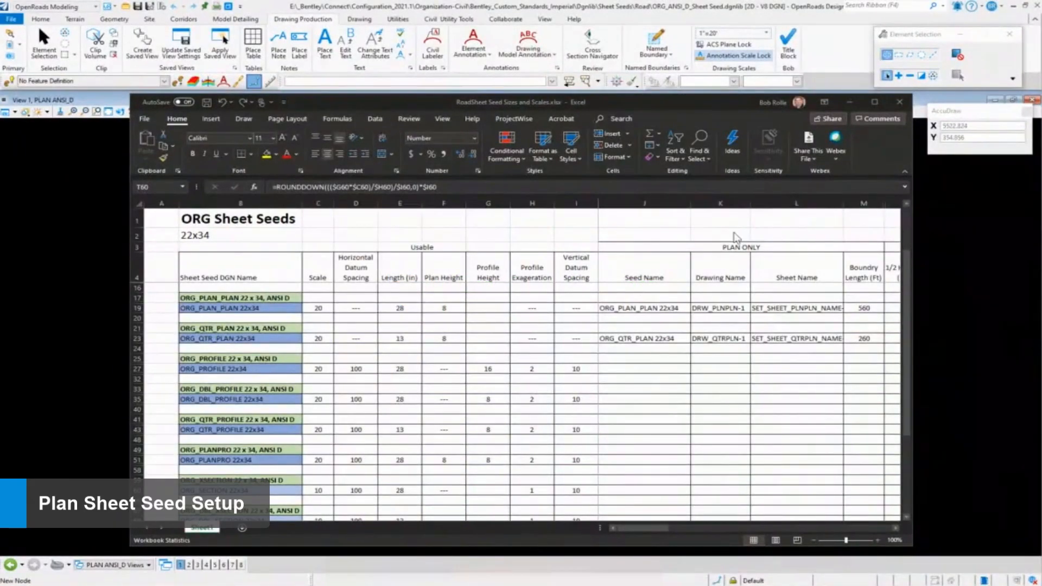
mouse_move(704, 175)
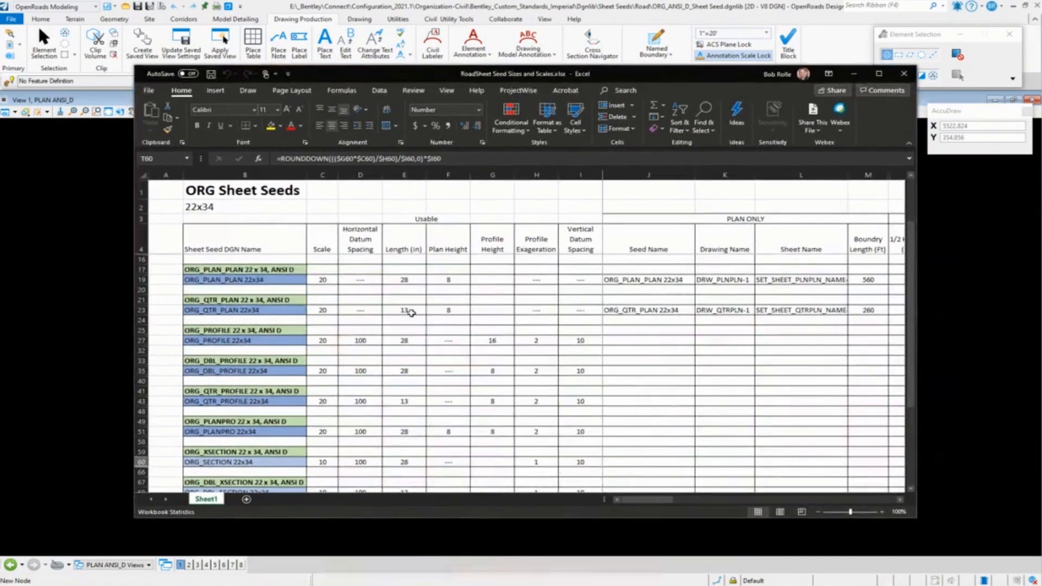
Step: Select the ORG_PLAN 22x34 seed name cell, then bring up the sheet seed file's Models list
left_click(646, 279)
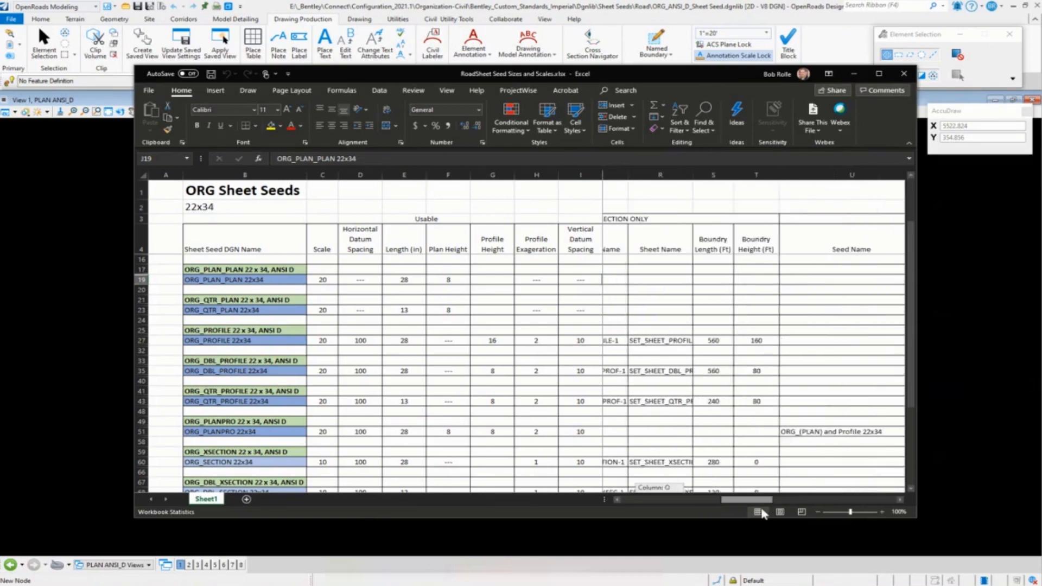
scroll("right", 3)
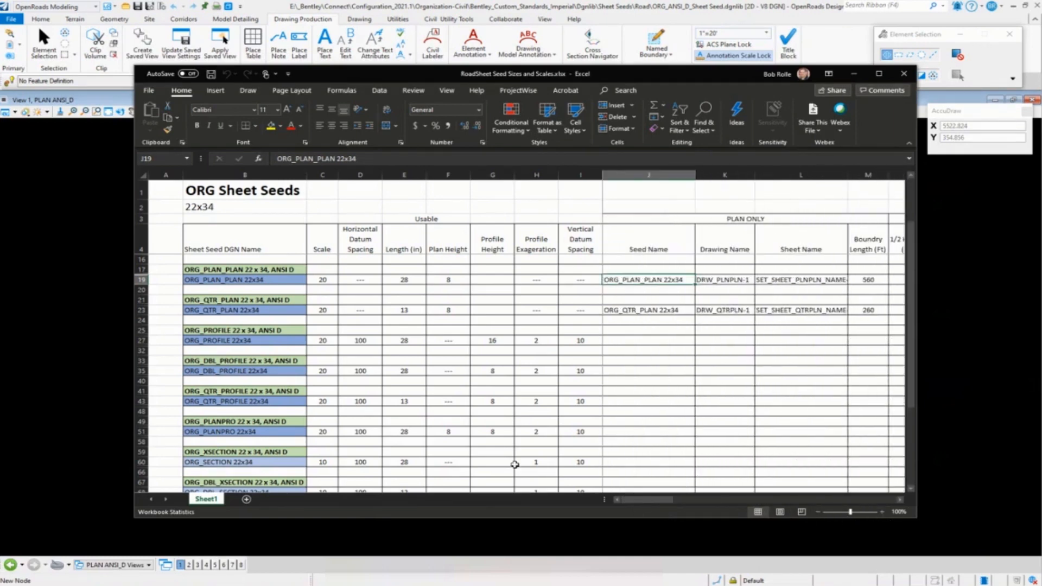
mouse_move(350, 407)
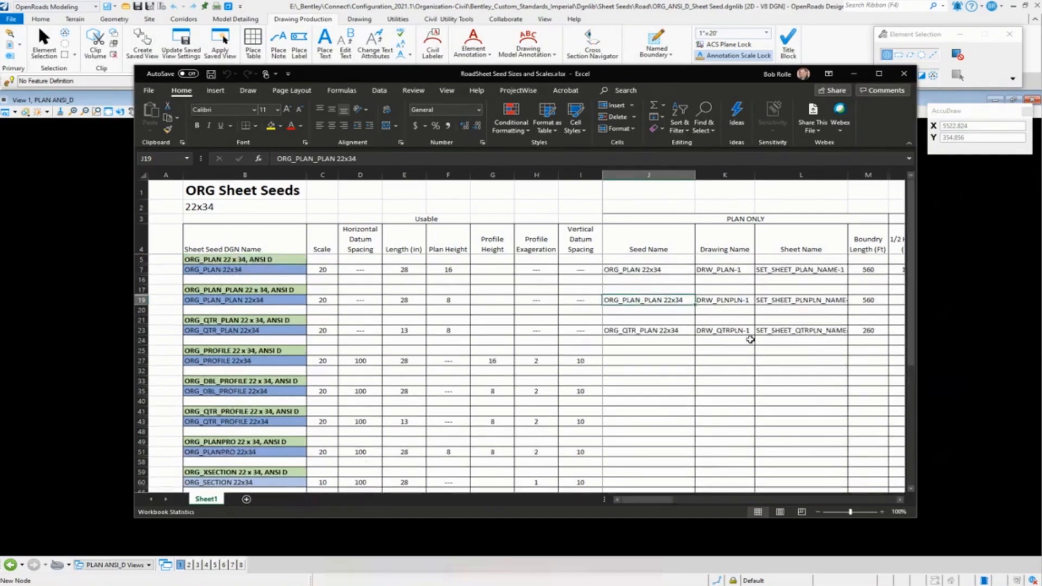
left_click(648, 270)
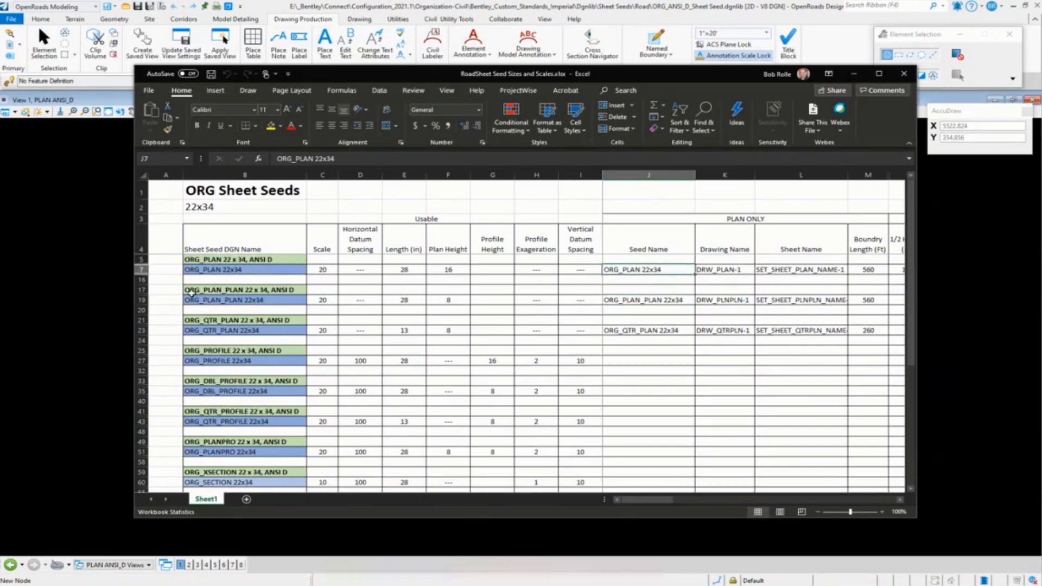
left_click(646, 270)
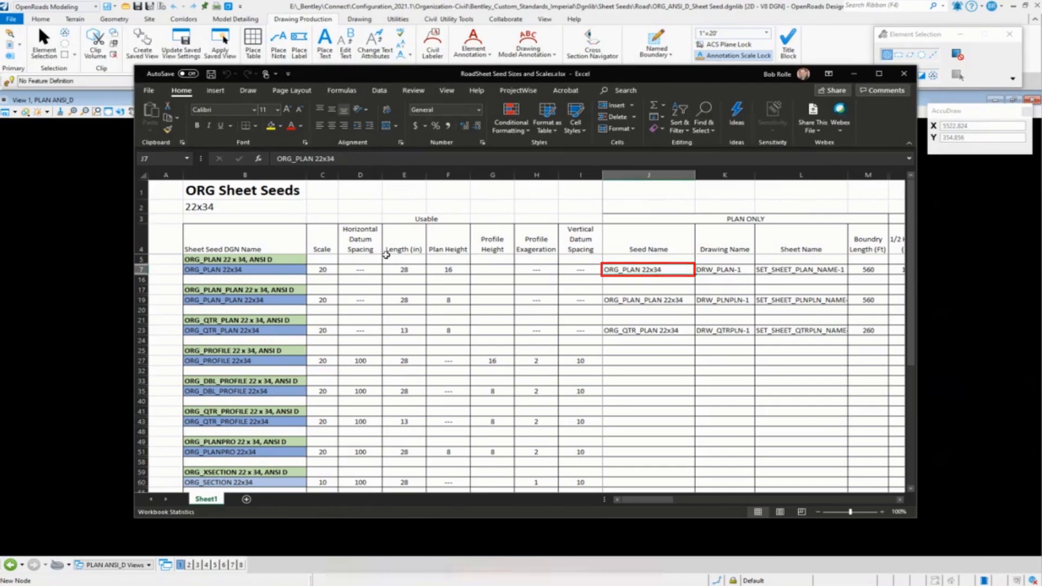
double_click(648, 269)
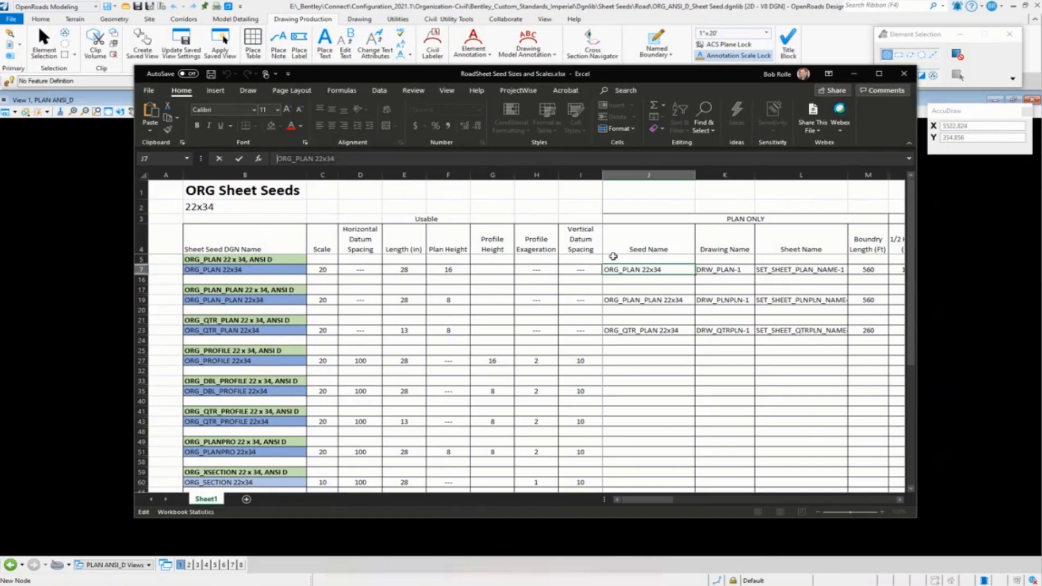
mouse_move(649, 296)
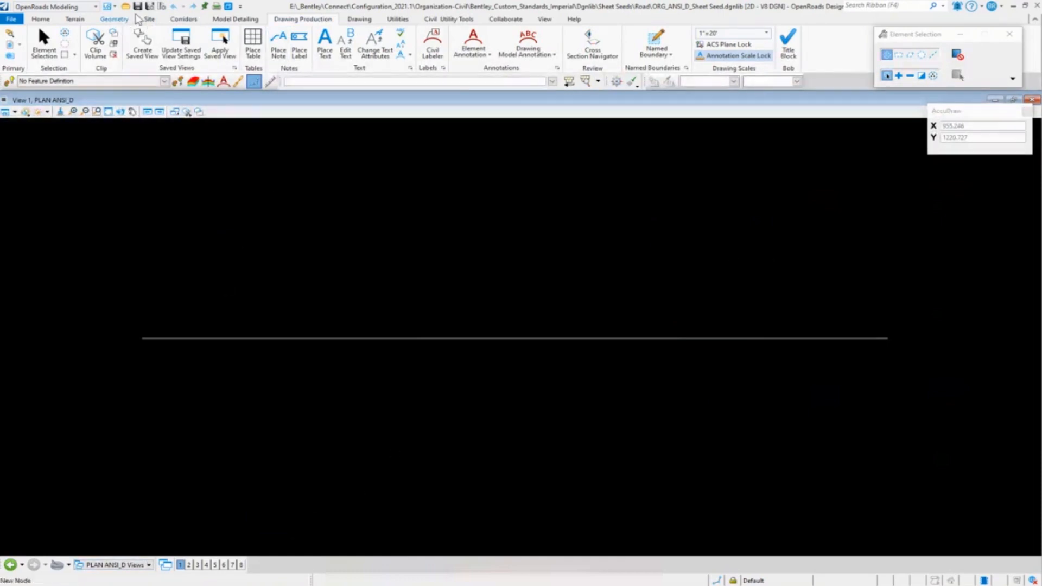
mouse_move(10, 39)
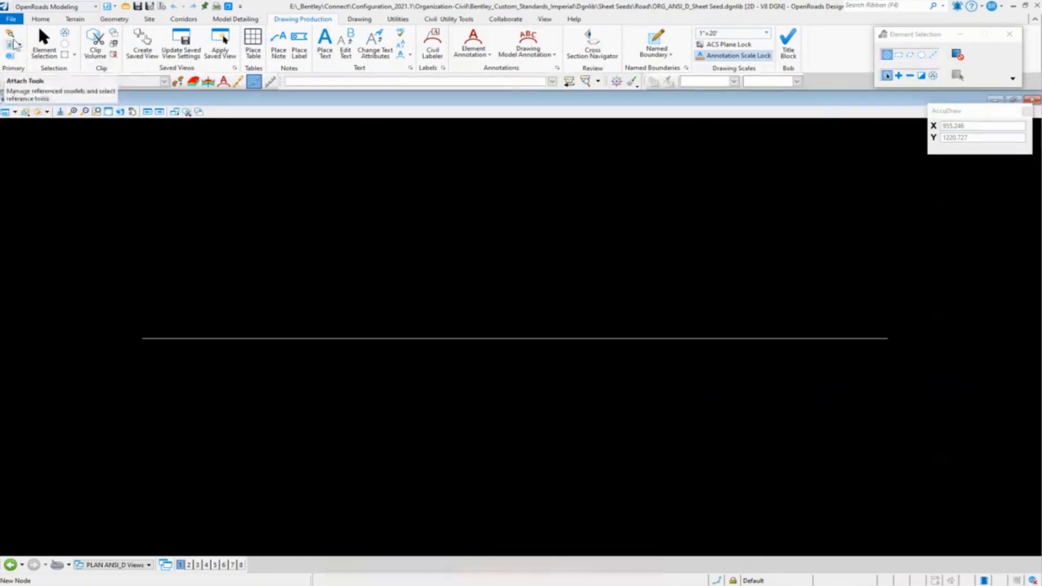
left_click(228, 6)
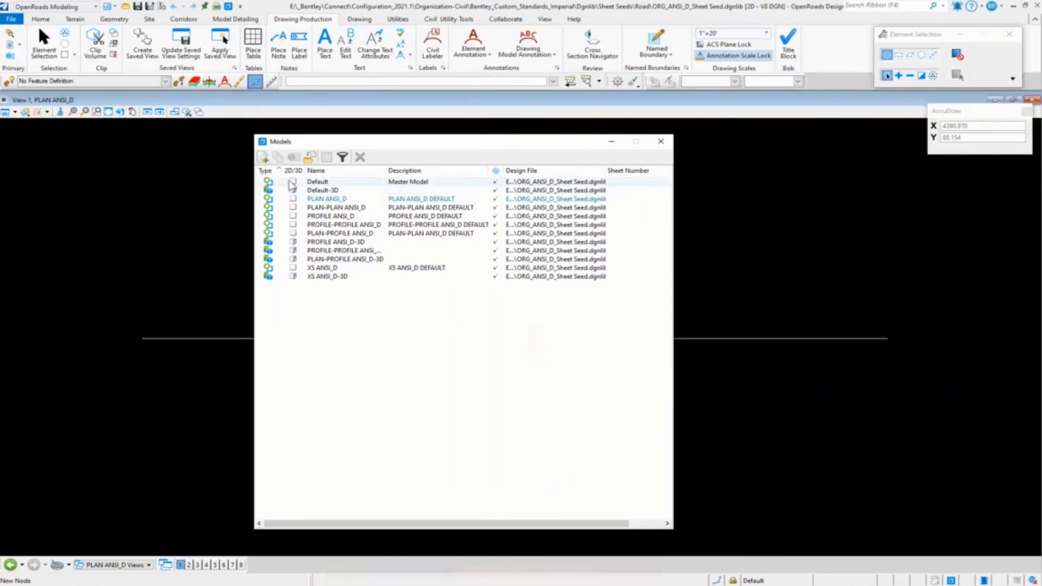
Step: Make PLAN ANSI_D the active model, showing its N90°00'00"E line of length 5000.000
left_click(327, 198)
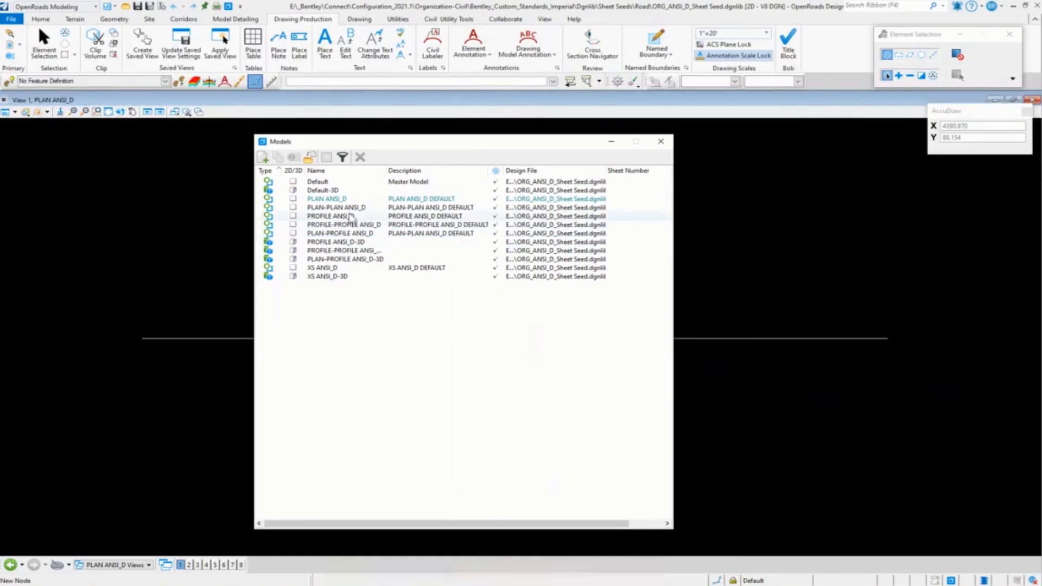
left_click(327, 198)
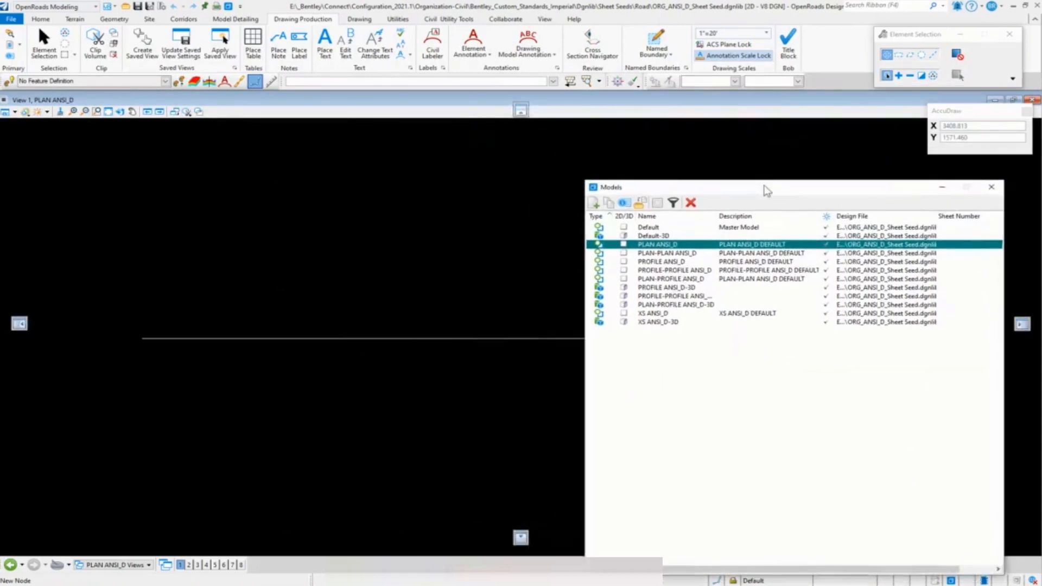
double_click(657, 244)
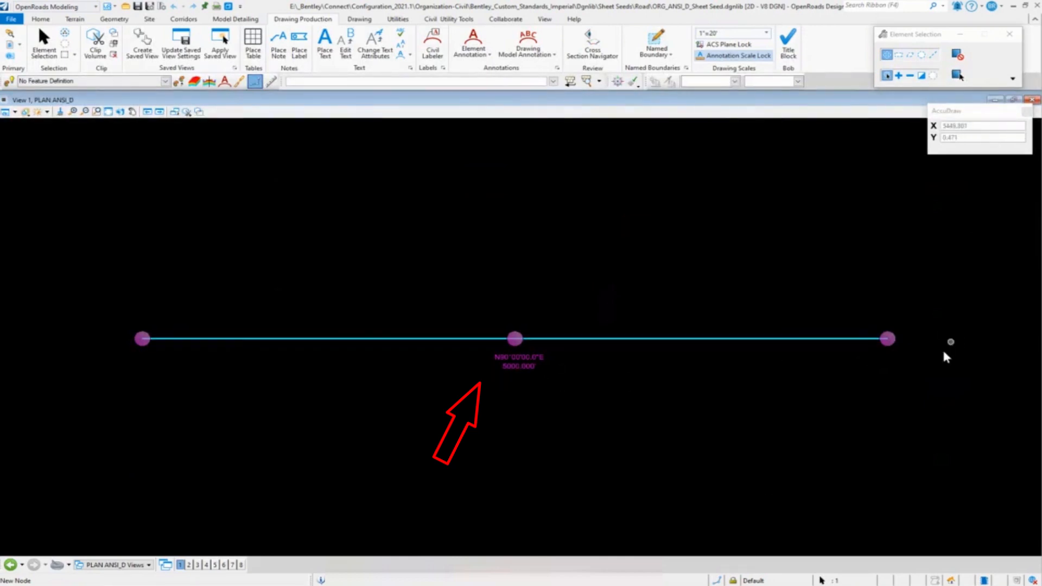
mouse_move(791, 219)
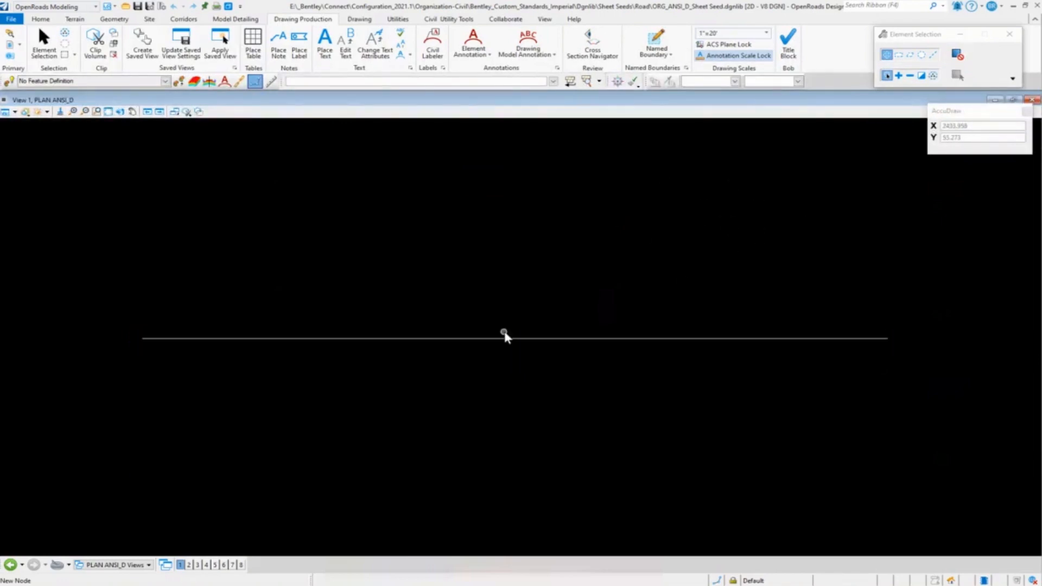
mouse_move(642, 411)
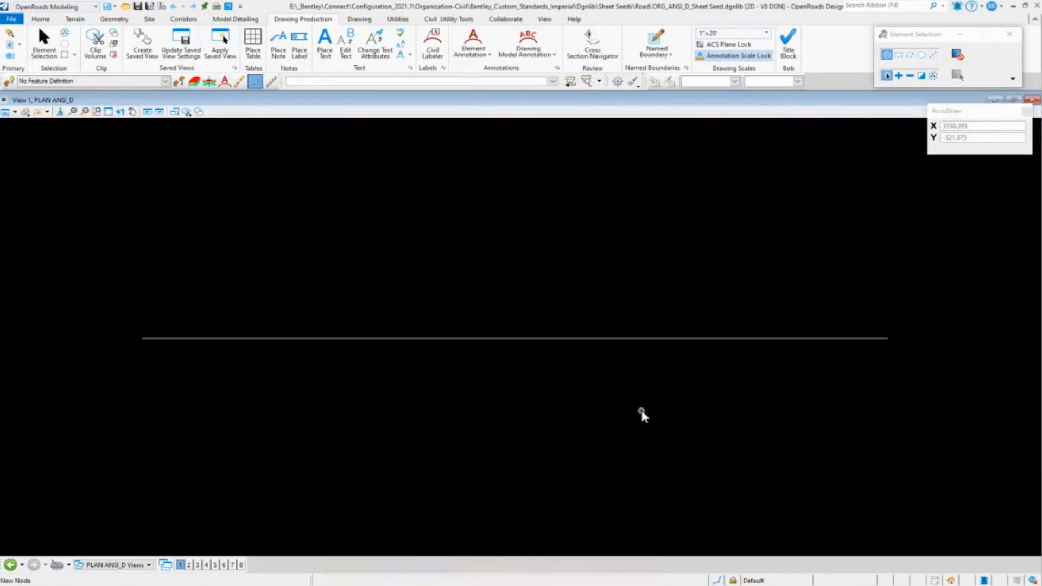
mouse_move(593, 196)
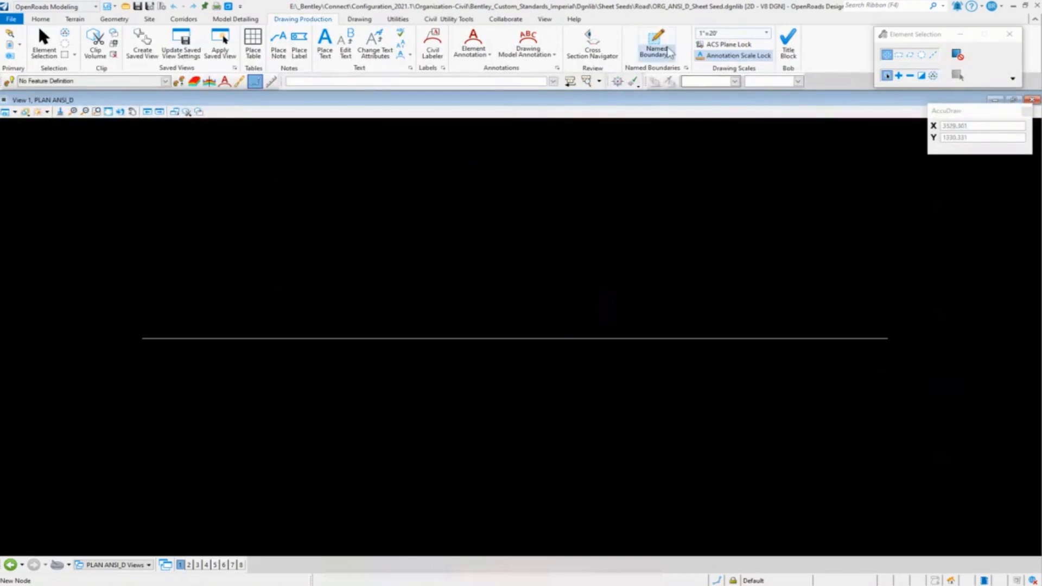
Step: Start a Civil Plan named boundary at 1"=20' with name and description ORG_PLAN 22x34
left_click(657, 41)
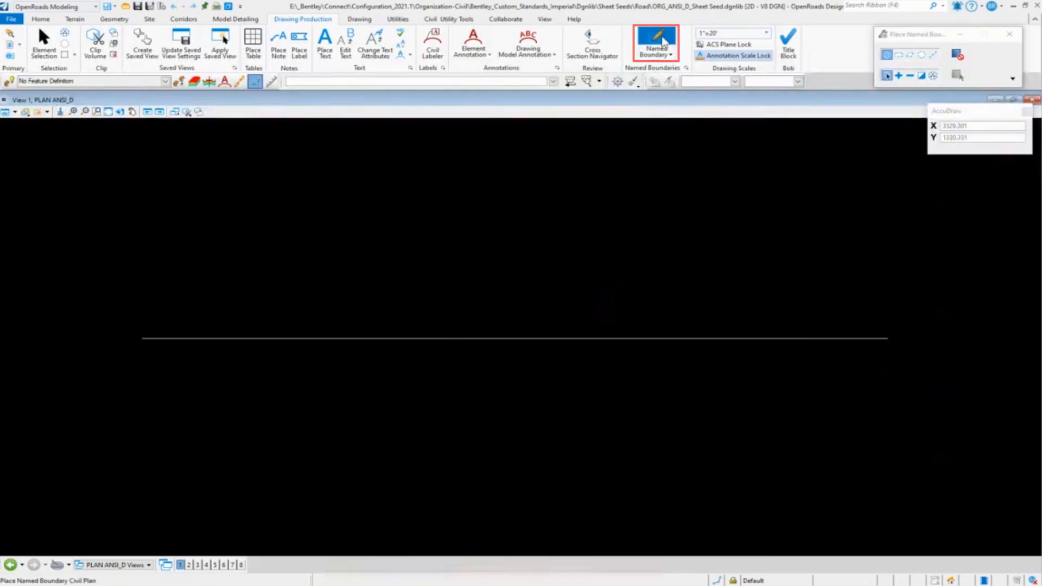
left_click(656, 43)
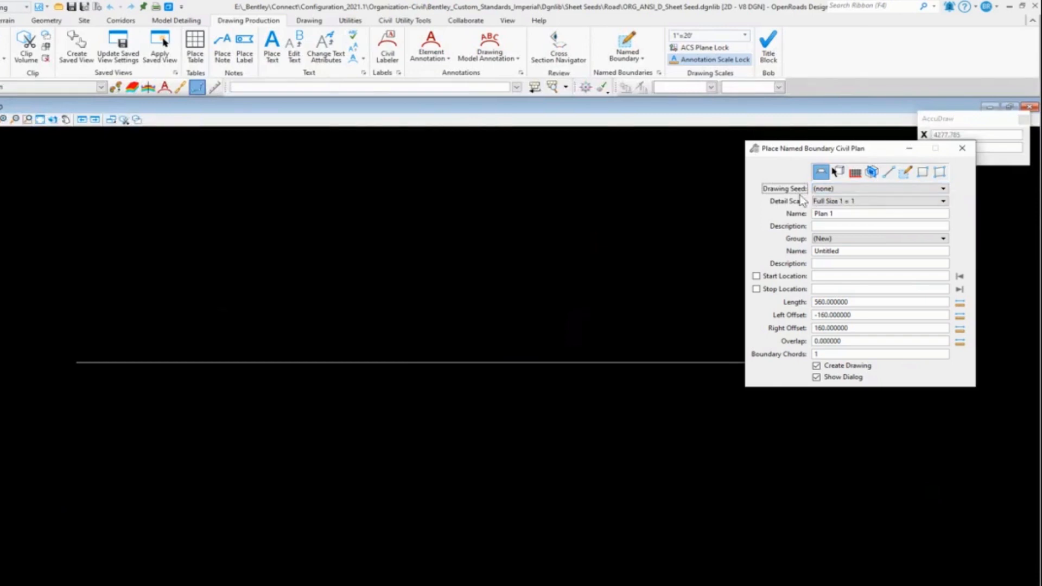
left_click(942, 201)
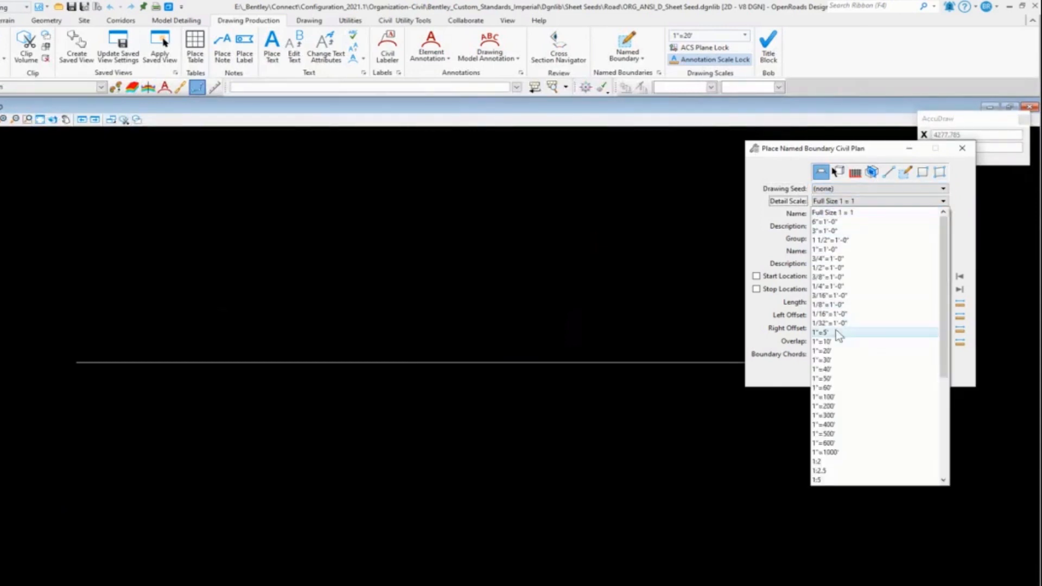
left_click(824, 350)
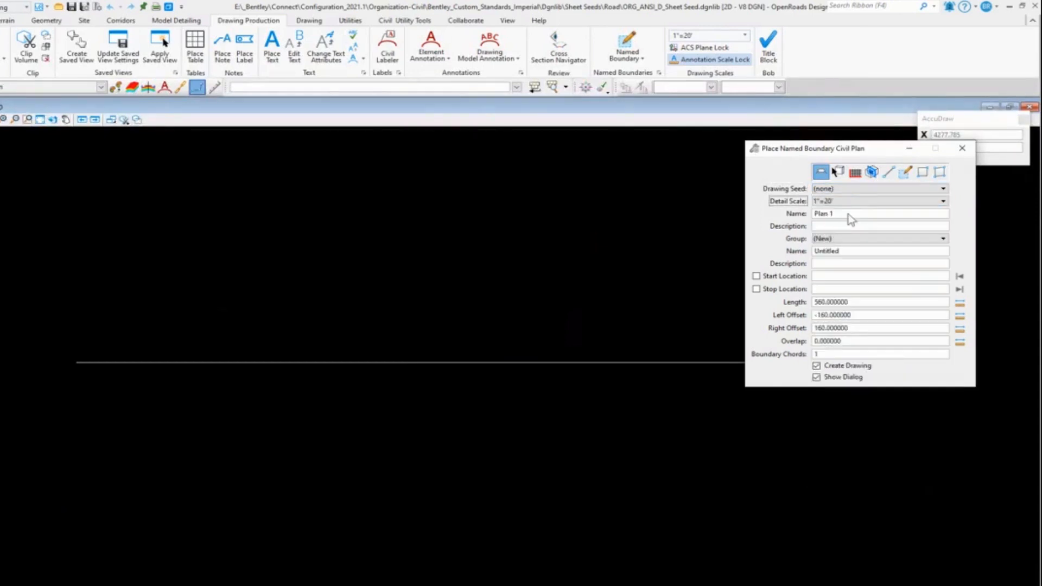
left_click(877, 213)
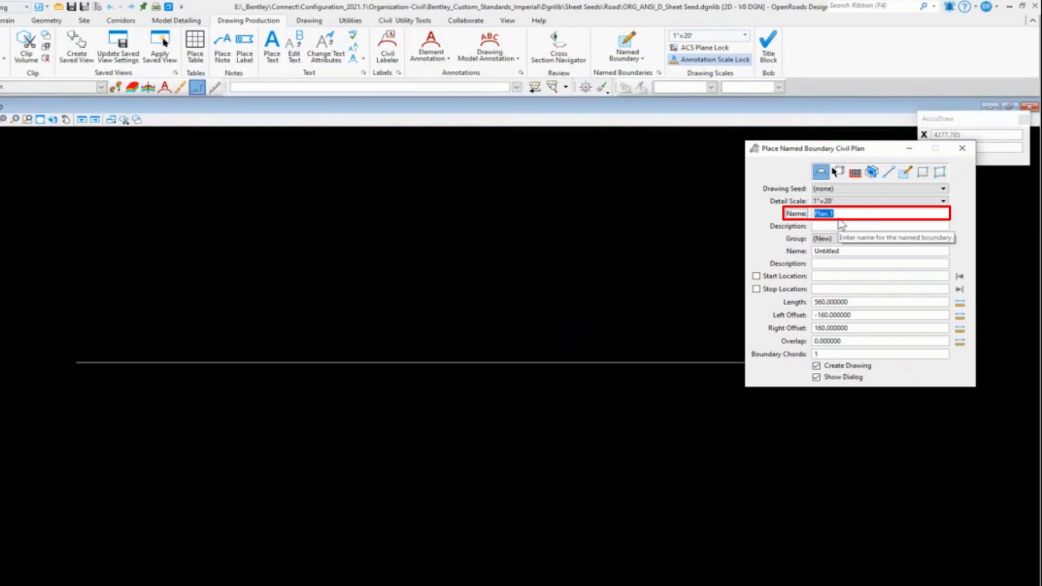
type("ORG_PLAN 22x34")
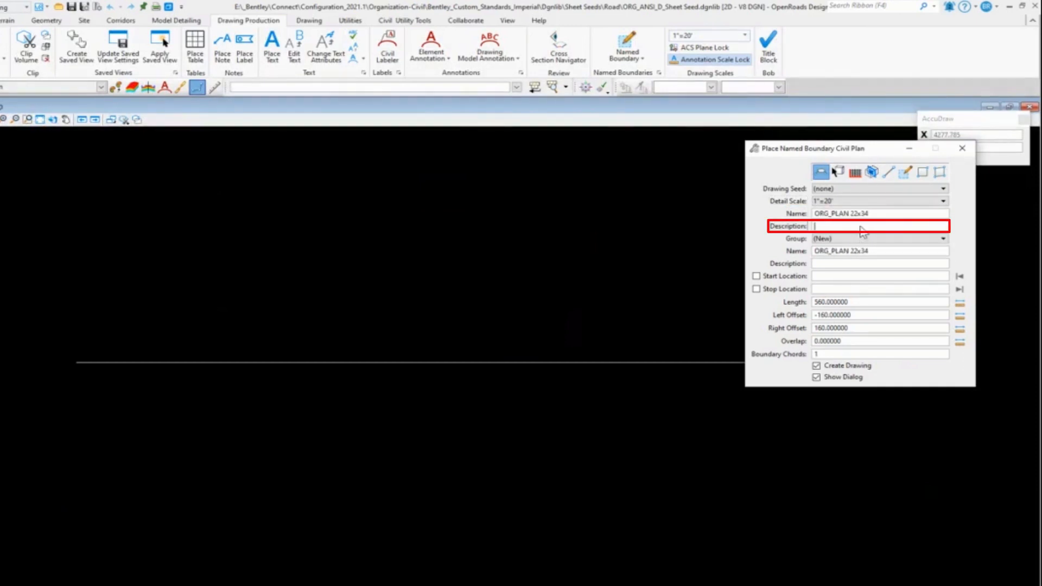
type("ORG_PLAN 22x34")
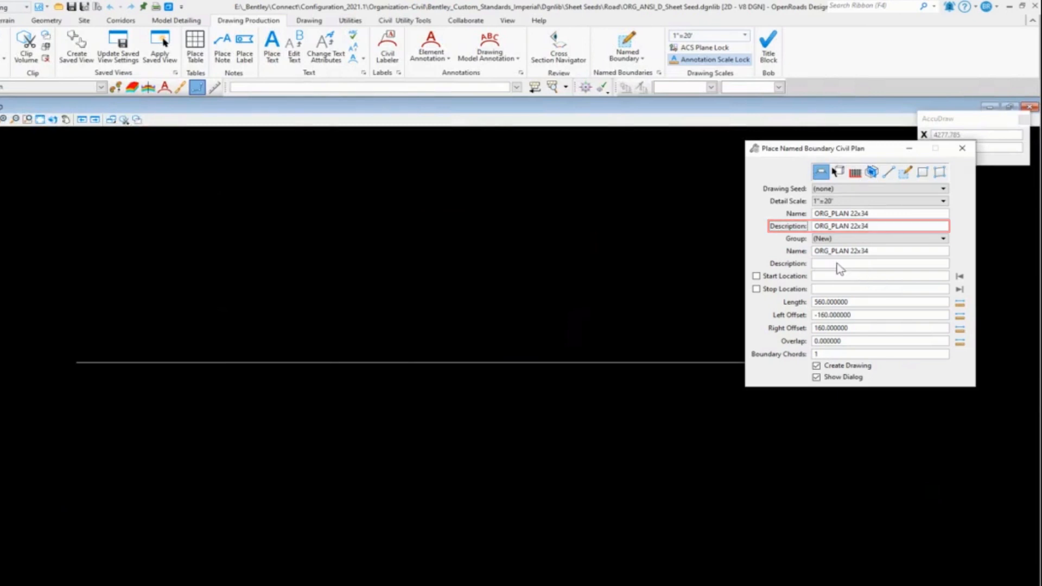
left_click(575, 363)
type("560")
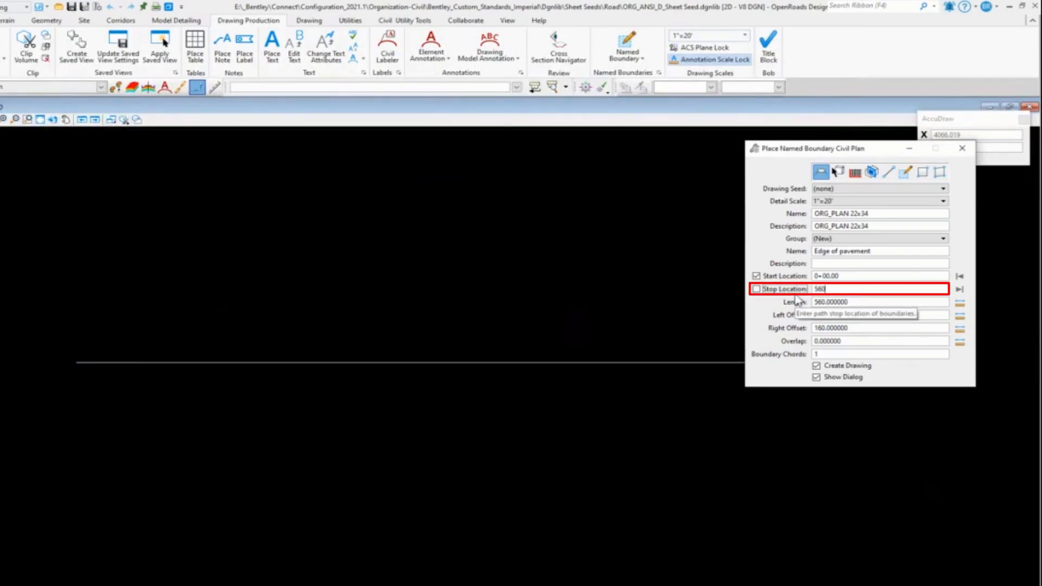
Step: Enable stop location 5+60.00 from start 0+00.00, keeping length 560 and ±160 offsets
left_click(756, 289)
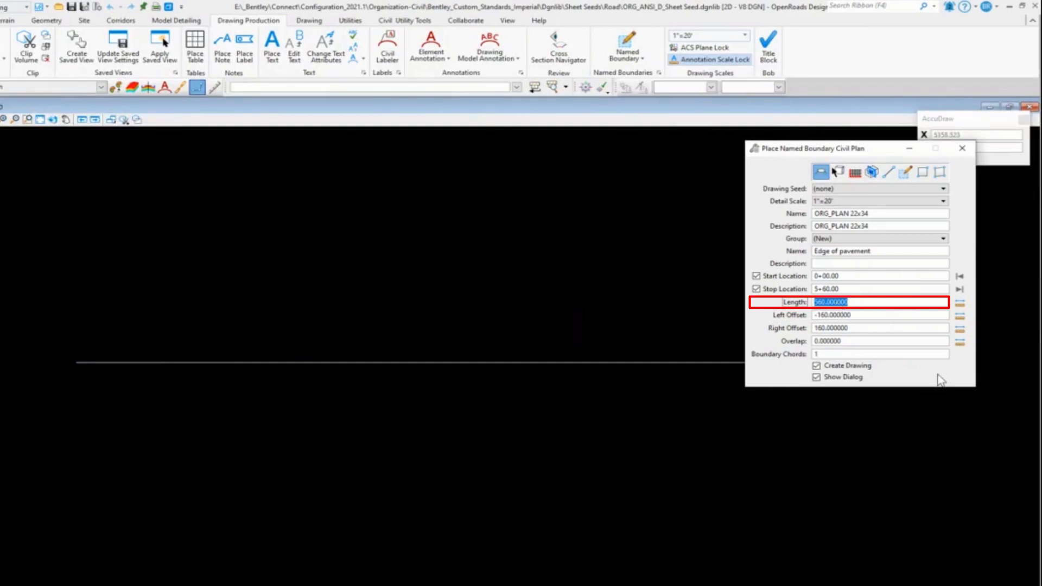
mouse_move(905, 374)
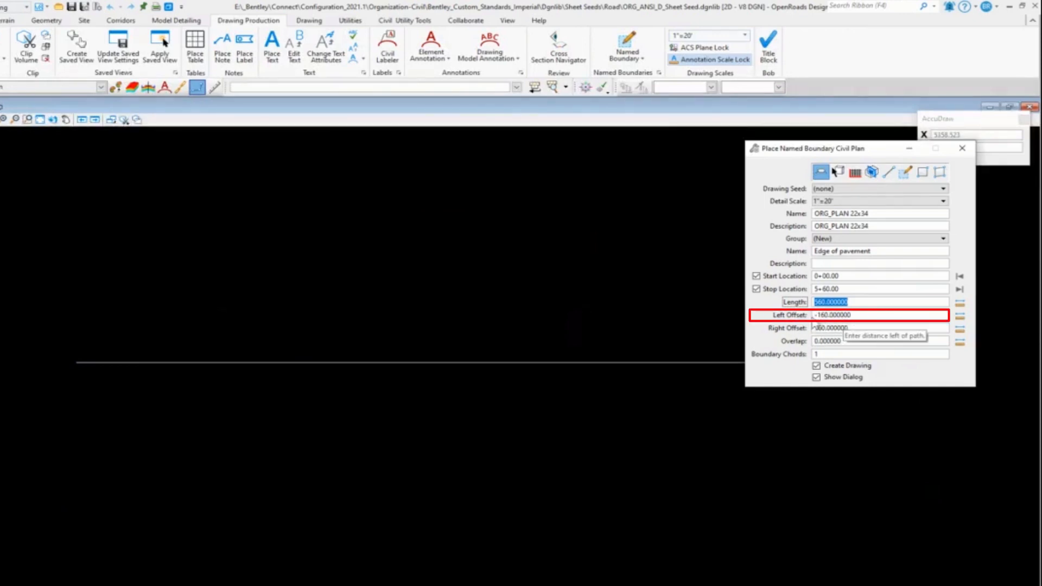
left_click(877, 327)
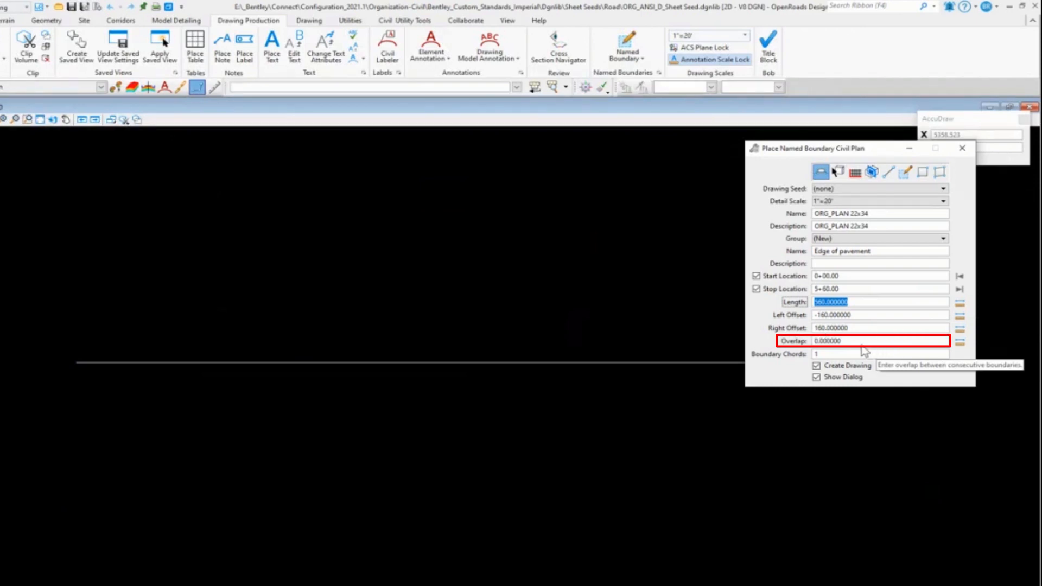
left_click(864, 341)
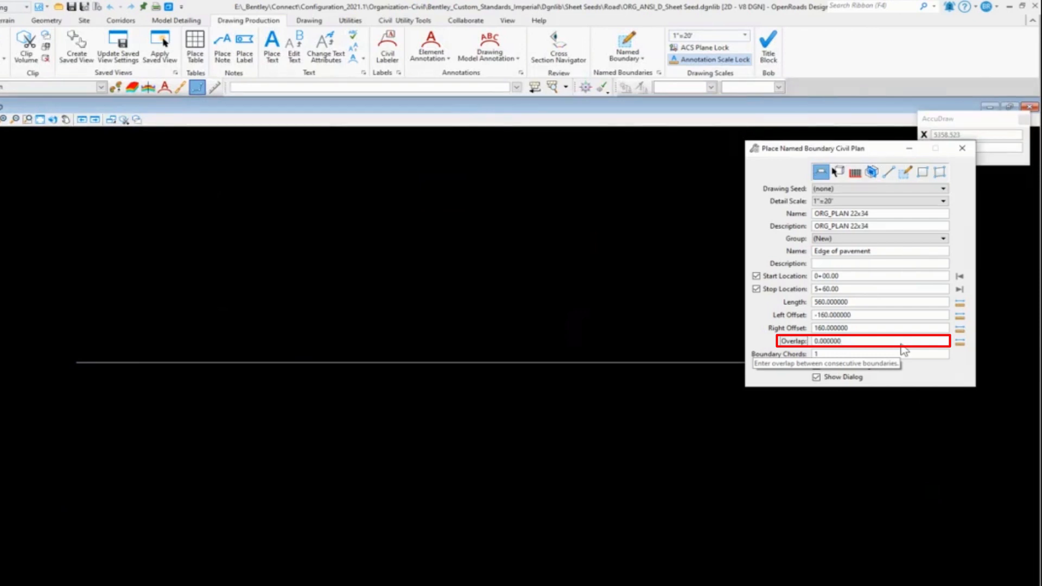
left_click(877, 340)
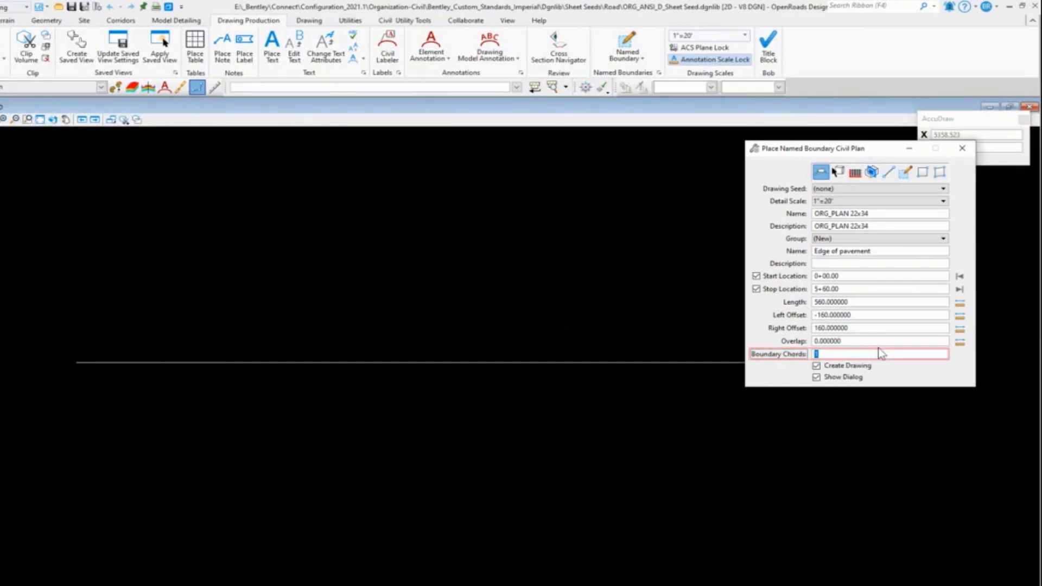
mouse_move(880, 358)
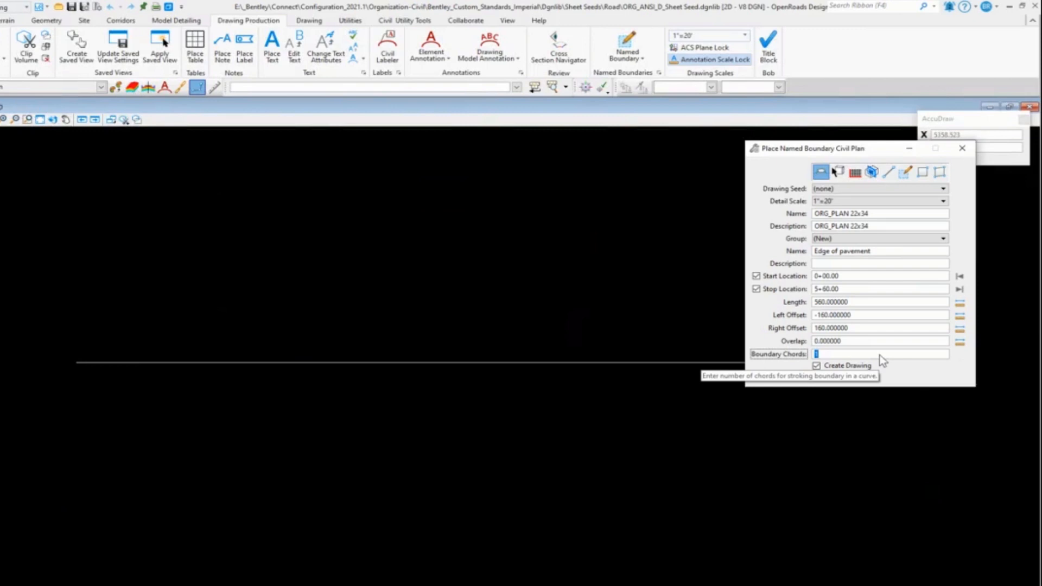
mouse_move(905, 361)
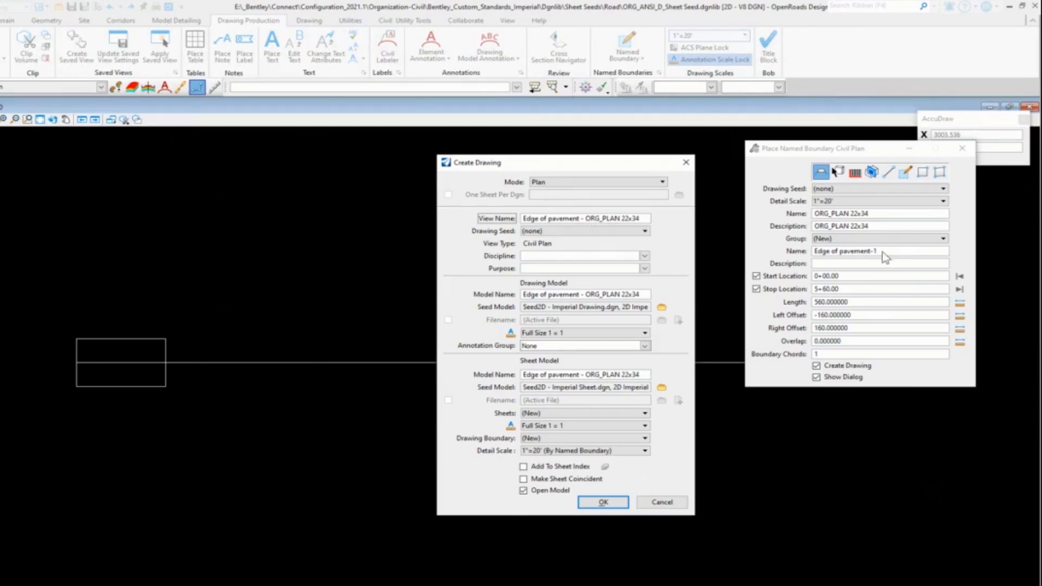
mouse_move(824, 255)
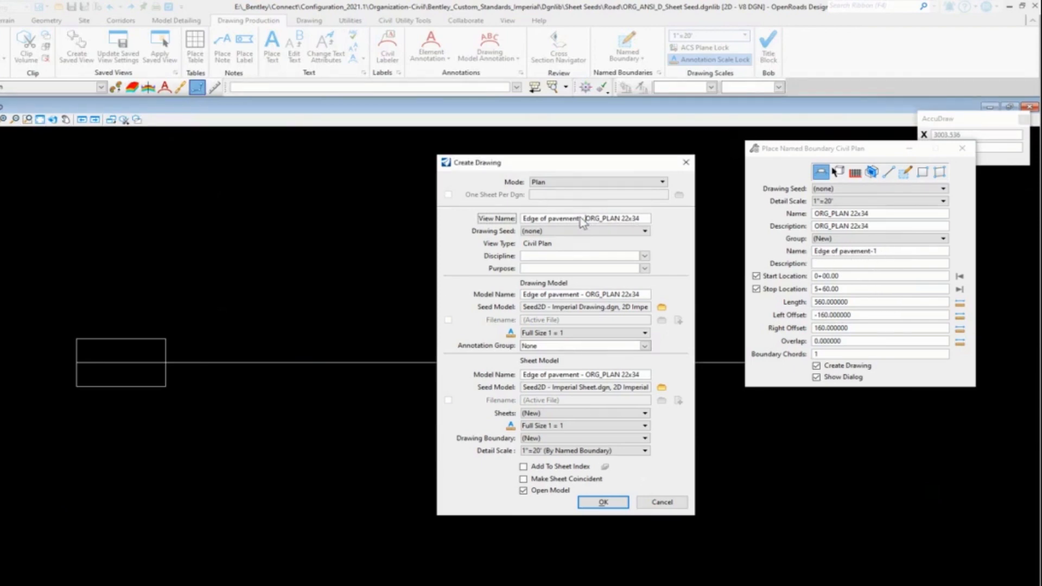
Step: Name the models ORG_PLAN 22x34, set 1"=20' scale and Plan Annotation group, and create drawing and sheet
left_click(585, 219)
type("Civil")
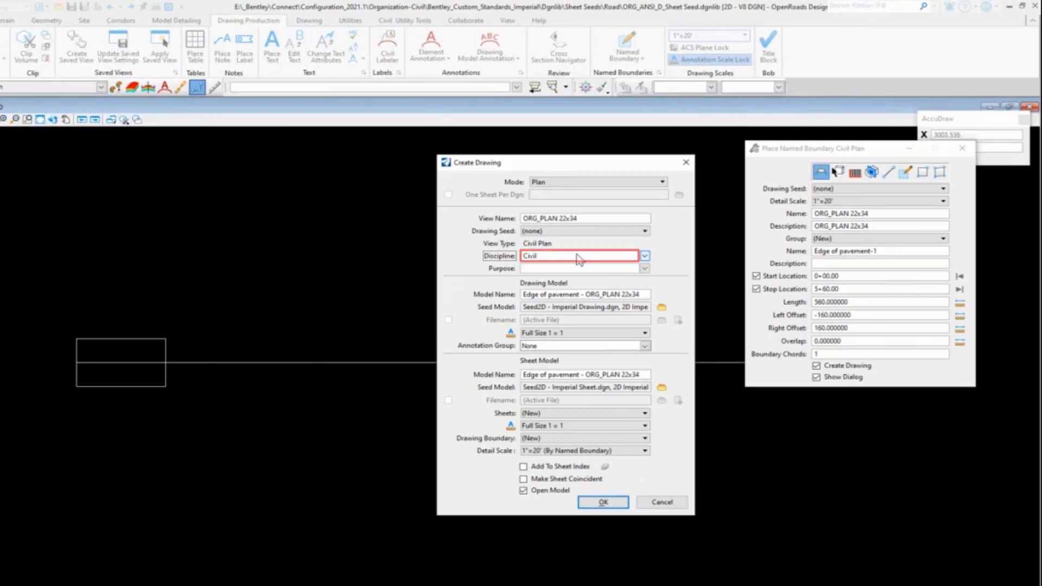
type("Plan")
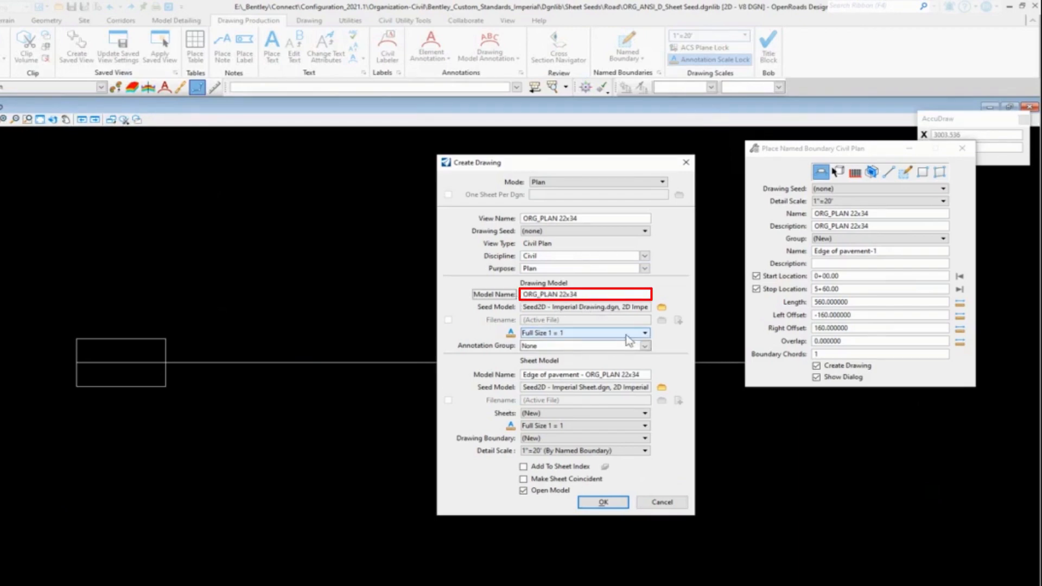
left_click(643, 332)
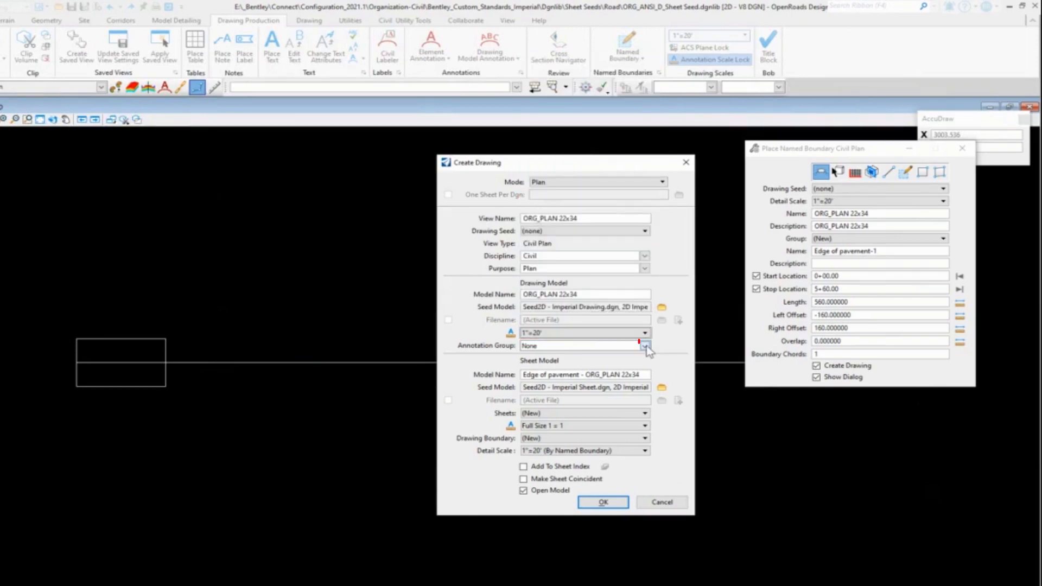
left_click(645, 346)
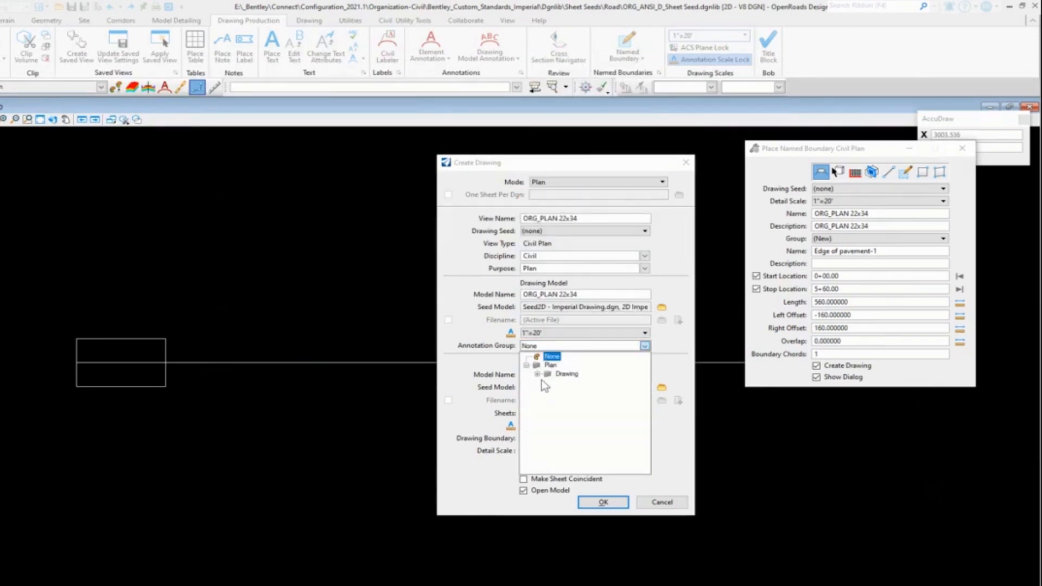
left_click(550, 382)
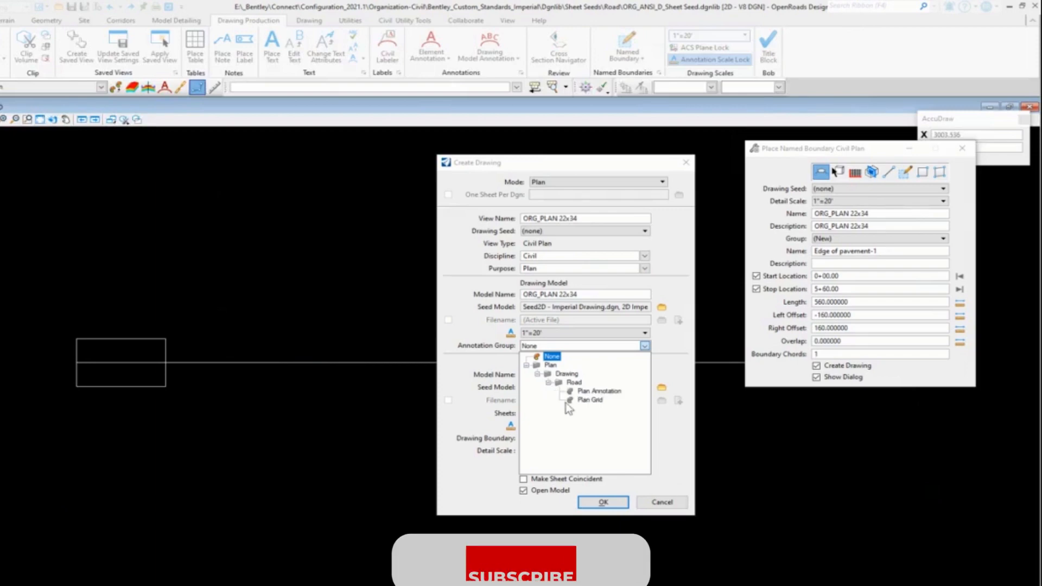
left_click(598, 391)
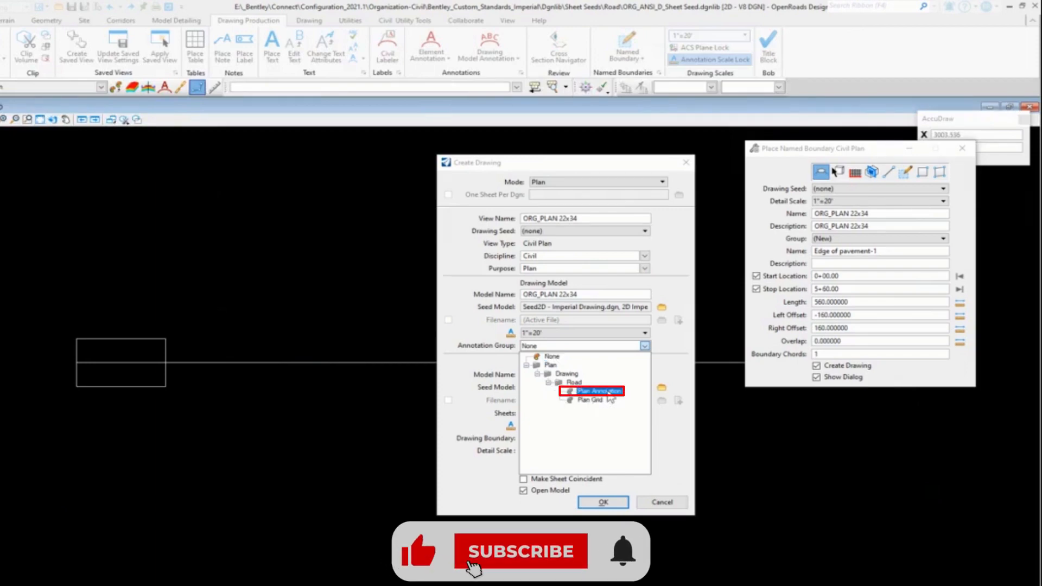
left_click(591, 390)
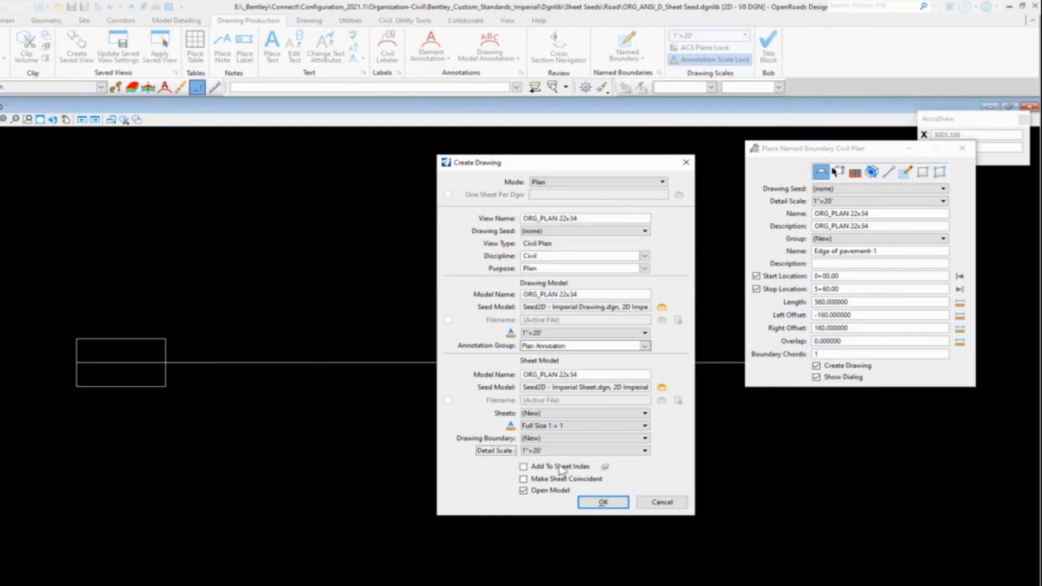
left_click(581, 451)
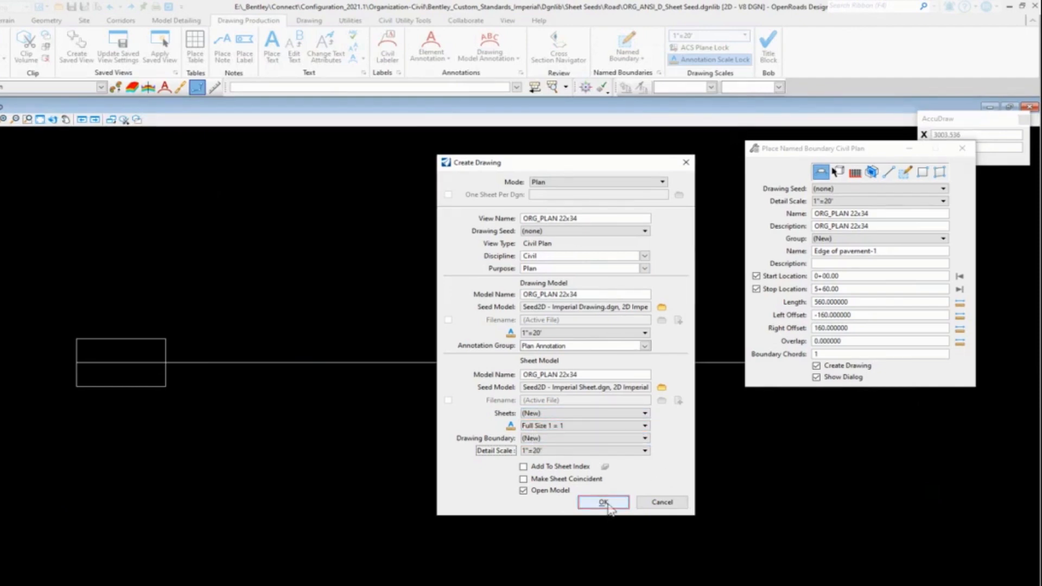
left_click(603, 501)
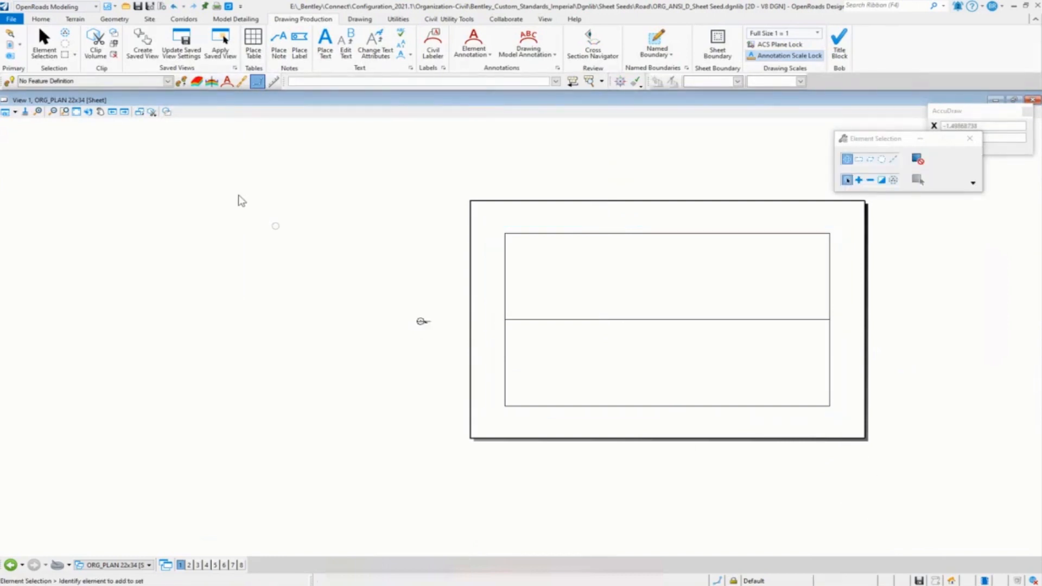
Step: Attach a new reference, browsing to Sheet Borders and choosing Plan and Profile Border.dgn
left_click(9, 44)
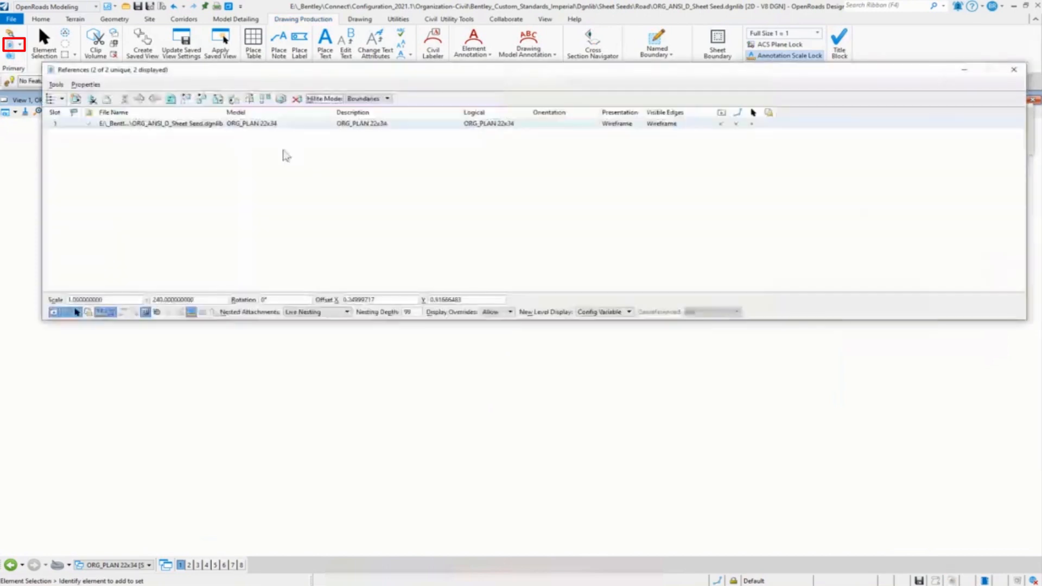
left_click(56, 83)
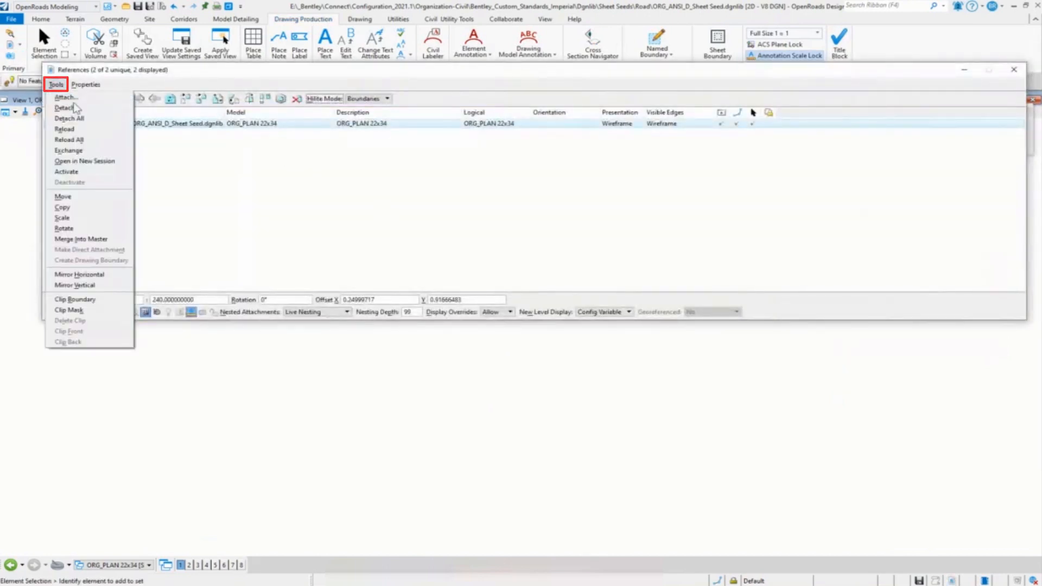
mouse_move(65, 97)
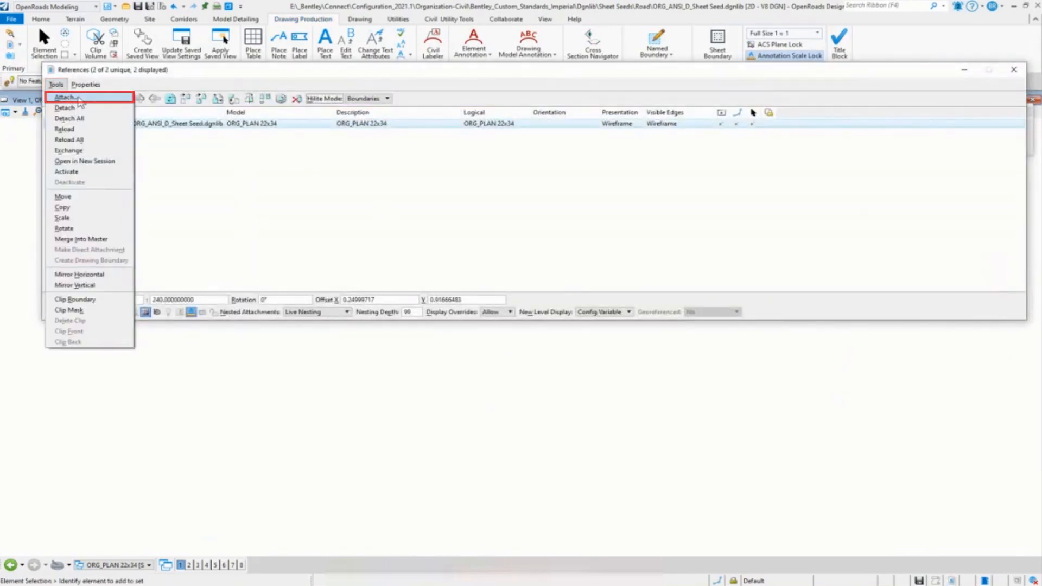
left_click(65, 96)
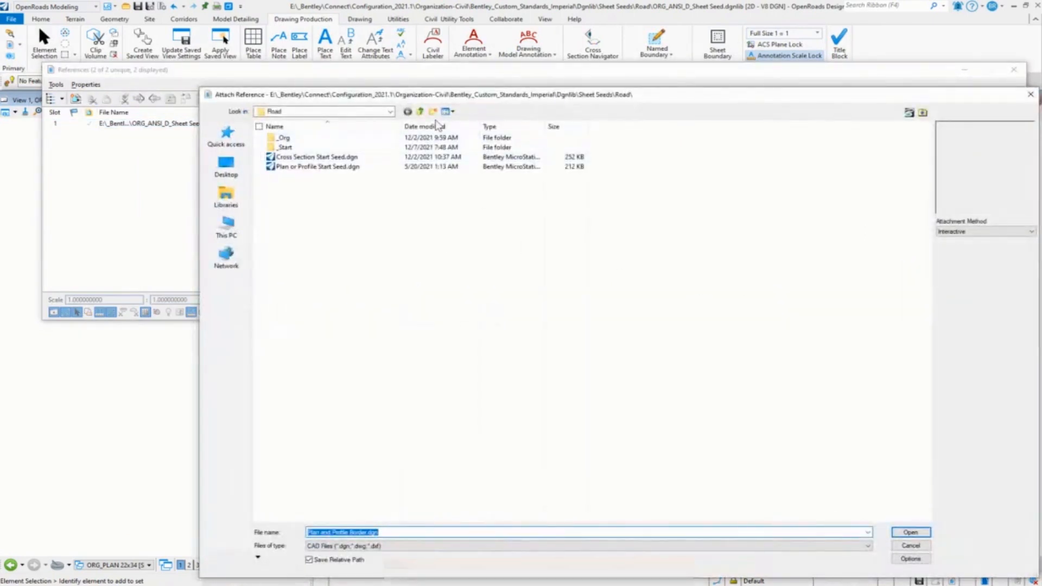
left_click(420, 111)
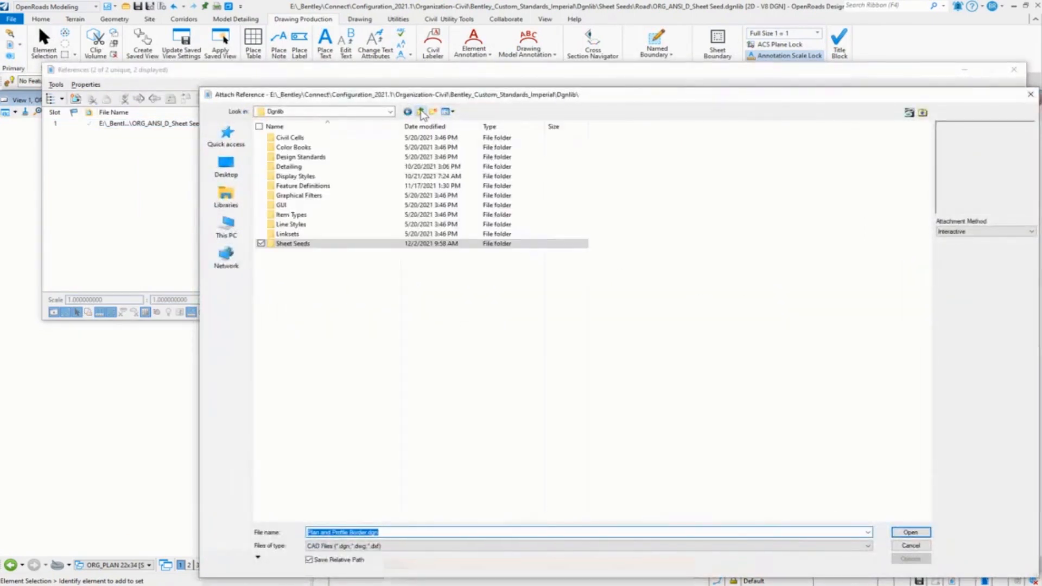
left_click(420, 110)
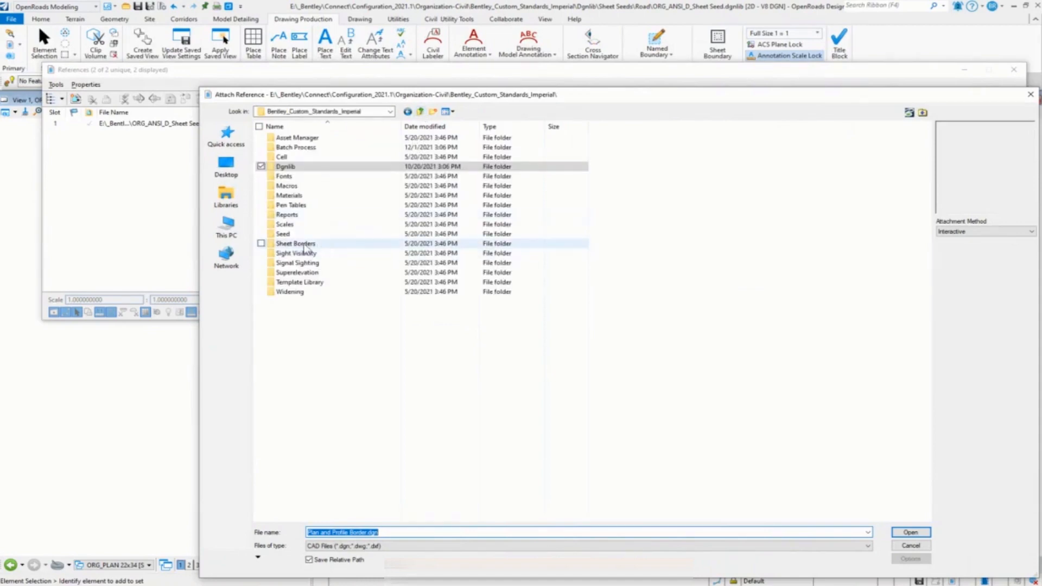
double_click(295, 243)
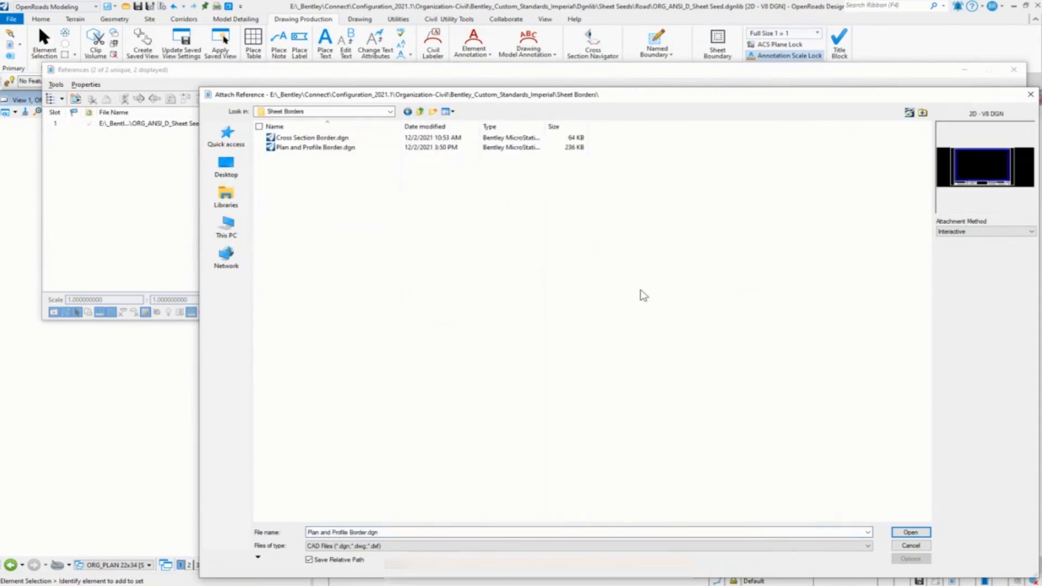
mouse_move(462, 465)
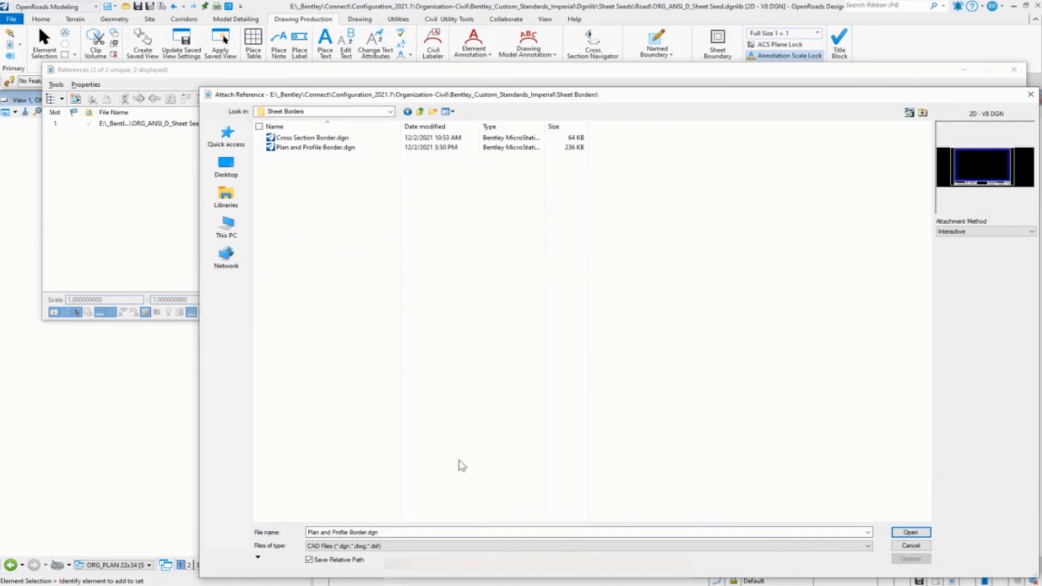
left_click(910, 532)
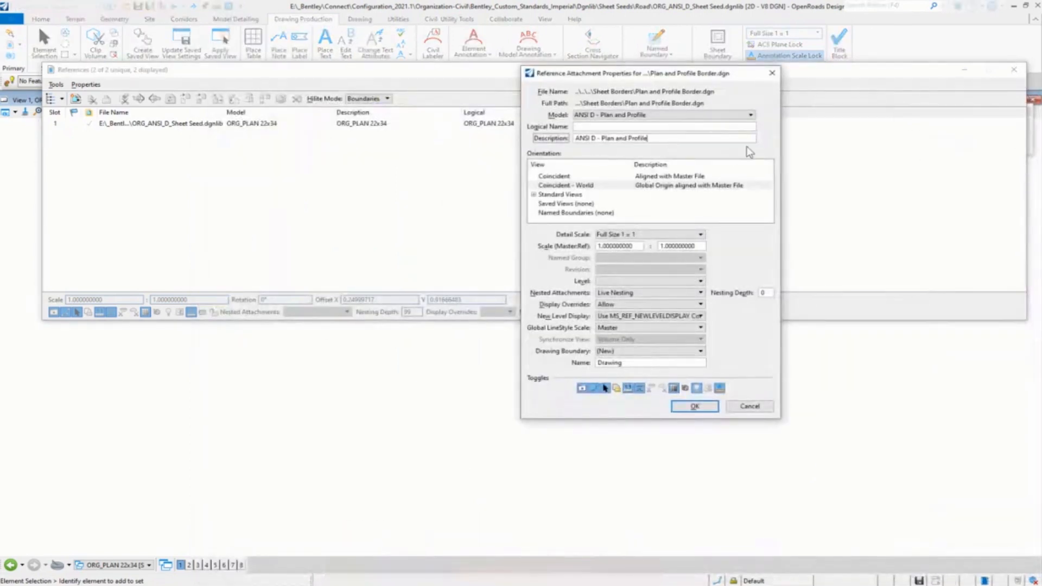
Step: Attach the ANSI D - Plan model so the Plan border frames the ORG_PLAN 22x34 sheet
left_click(750, 115)
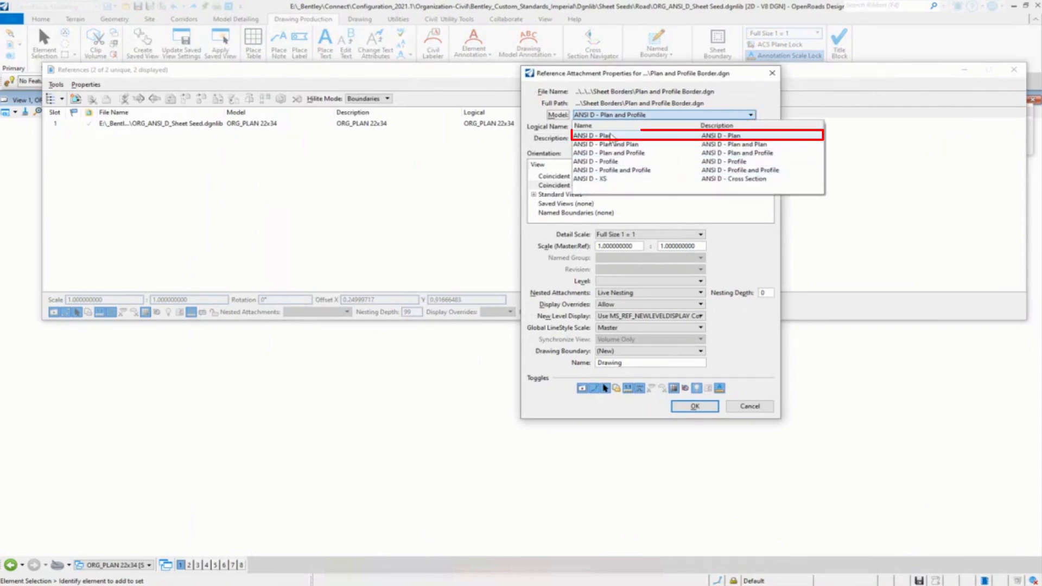
left_click(693, 406)
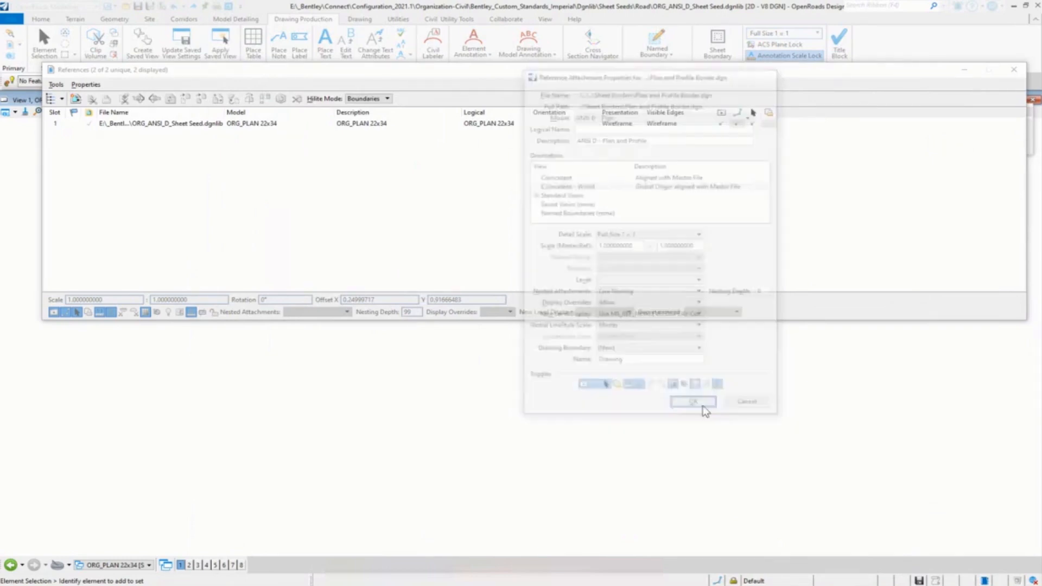
left_click(693, 402)
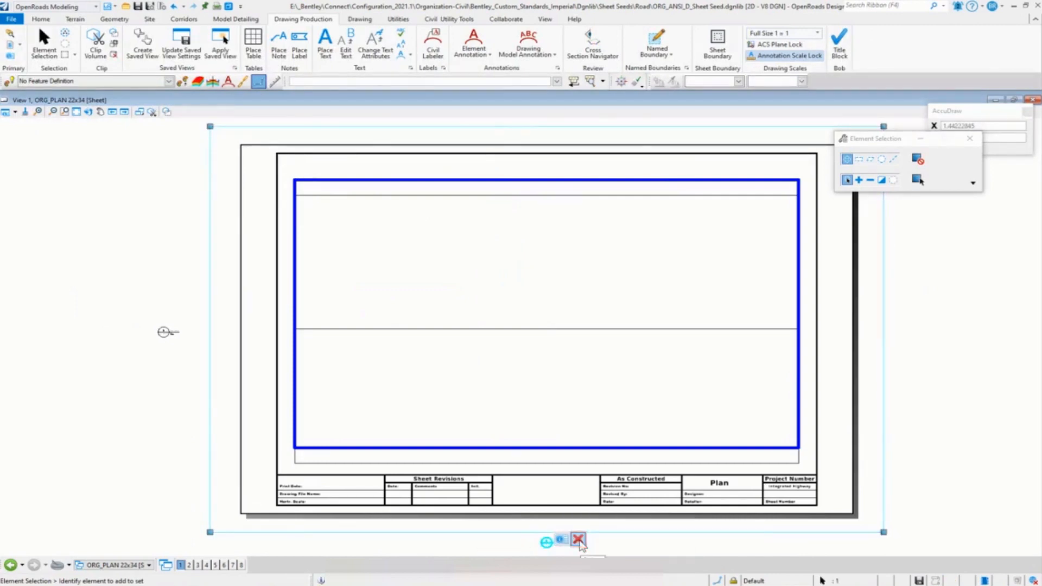
Step: Delete the drawing boundary rectangle while keeping its associated Plan border reference
left_click(578, 539)
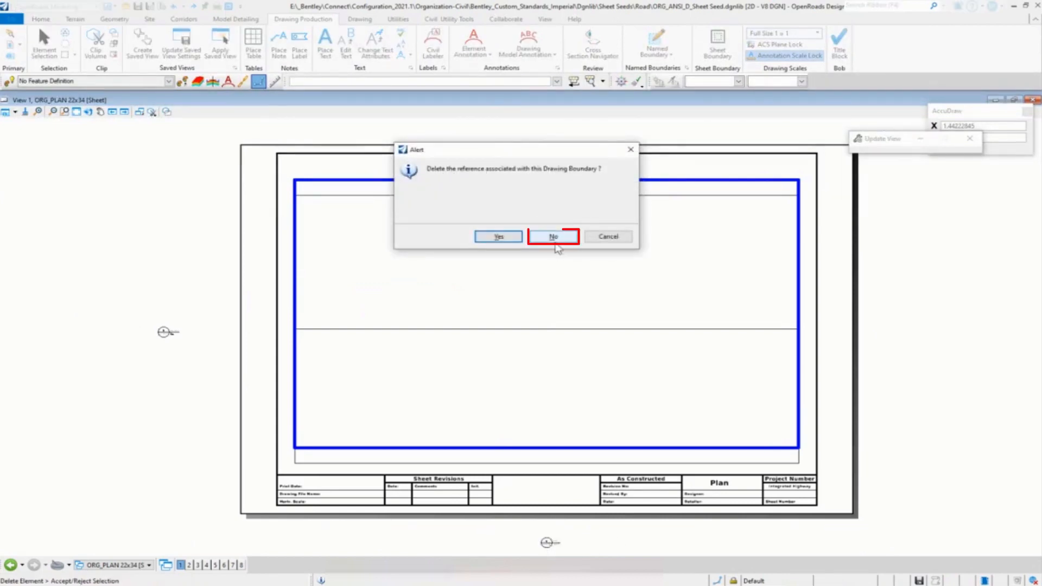
left_click(552, 237)
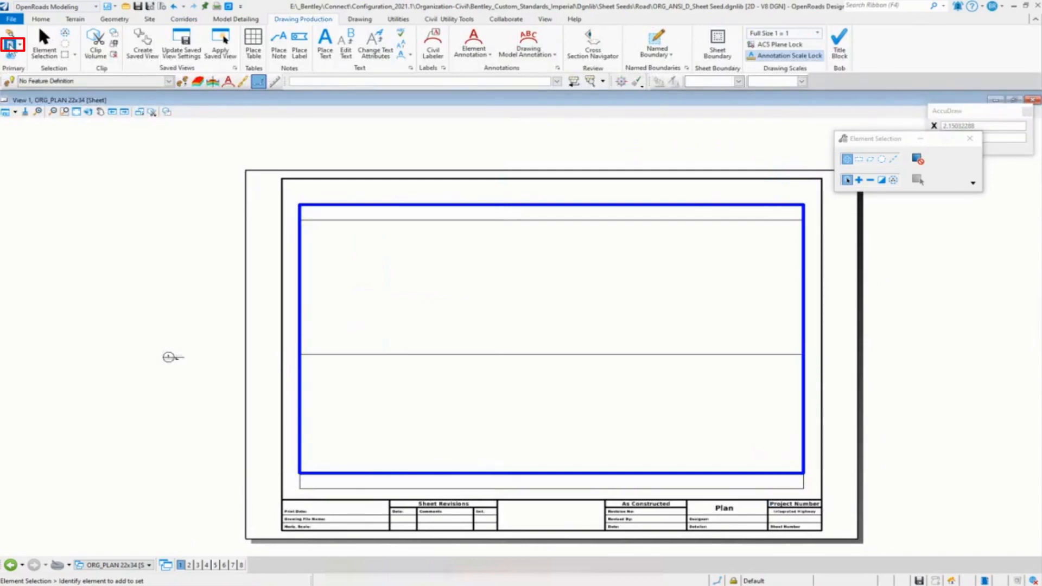
Step: Move the ORG_PLAN 22x34 reference from its boundary corner to the border's plan frame corner
left_click(12, 45)
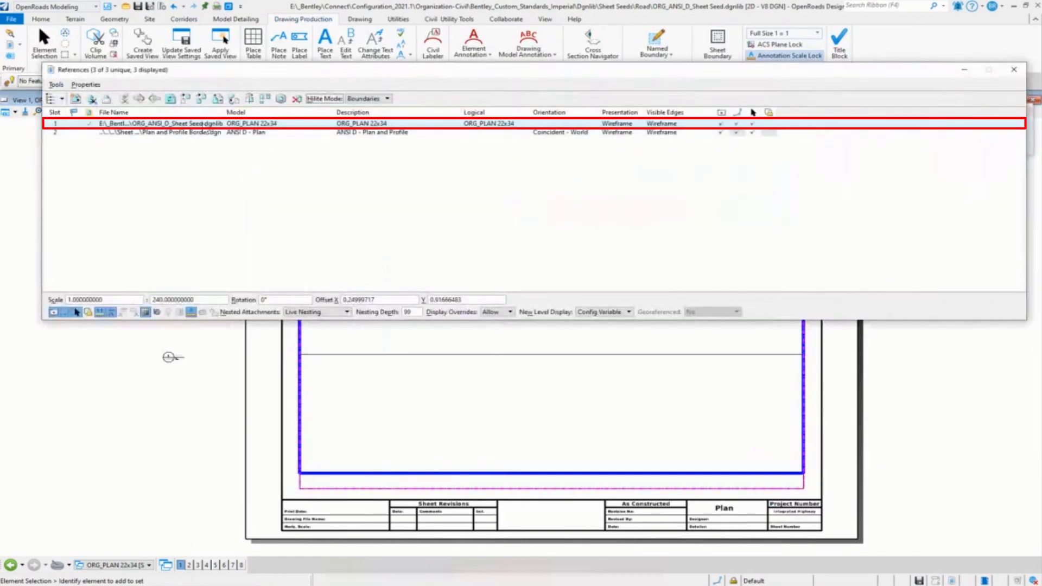
right_click(154, 123)
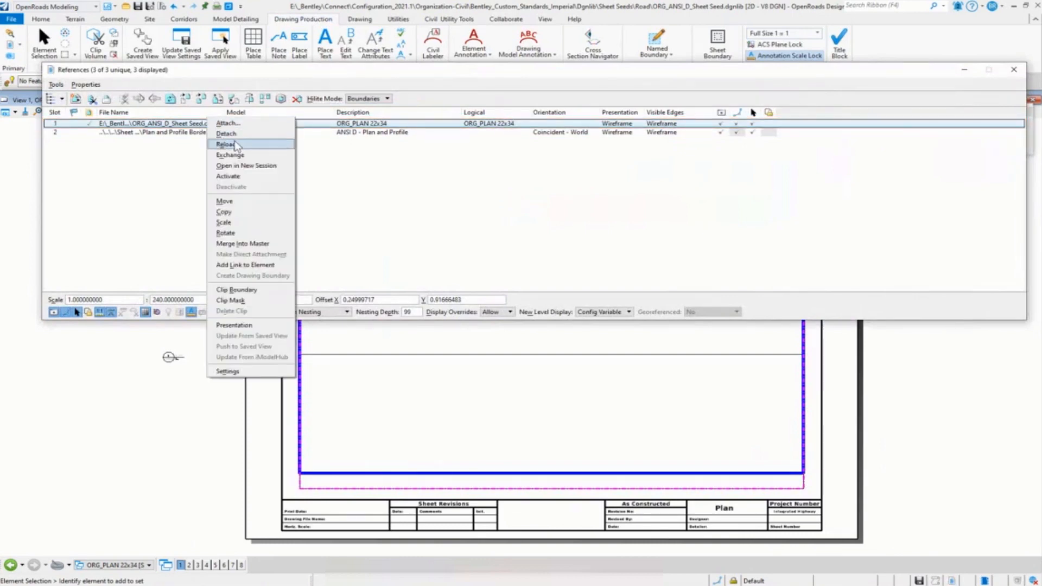
left_click(225, 201)
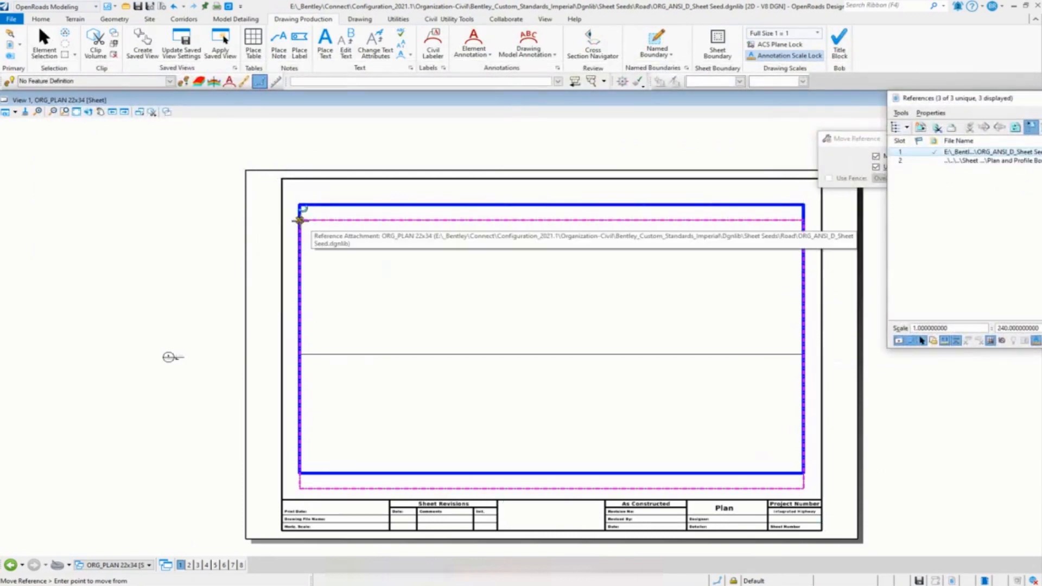
left_click(301, 221)
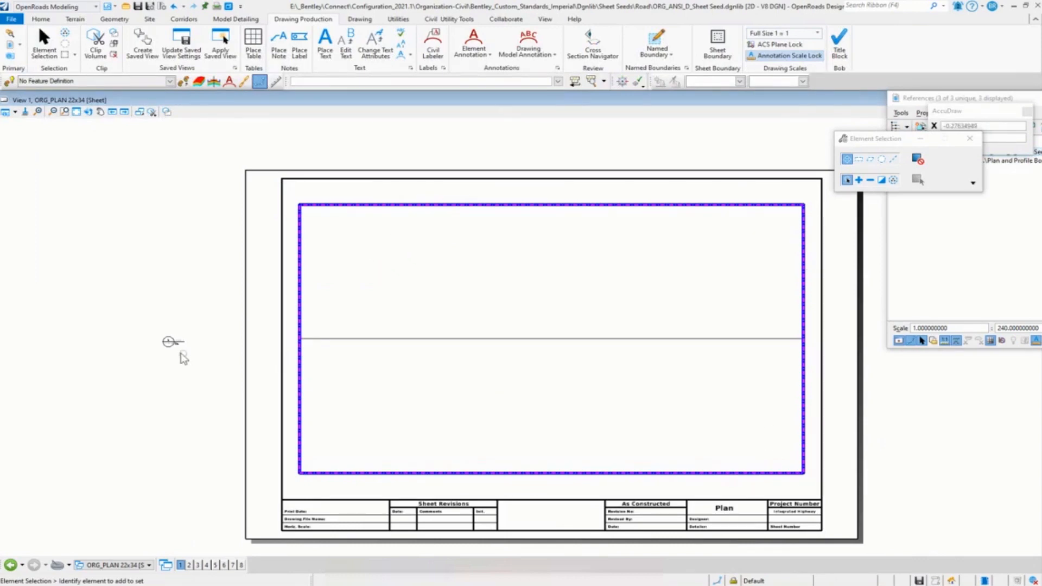
left_click(170, 341)
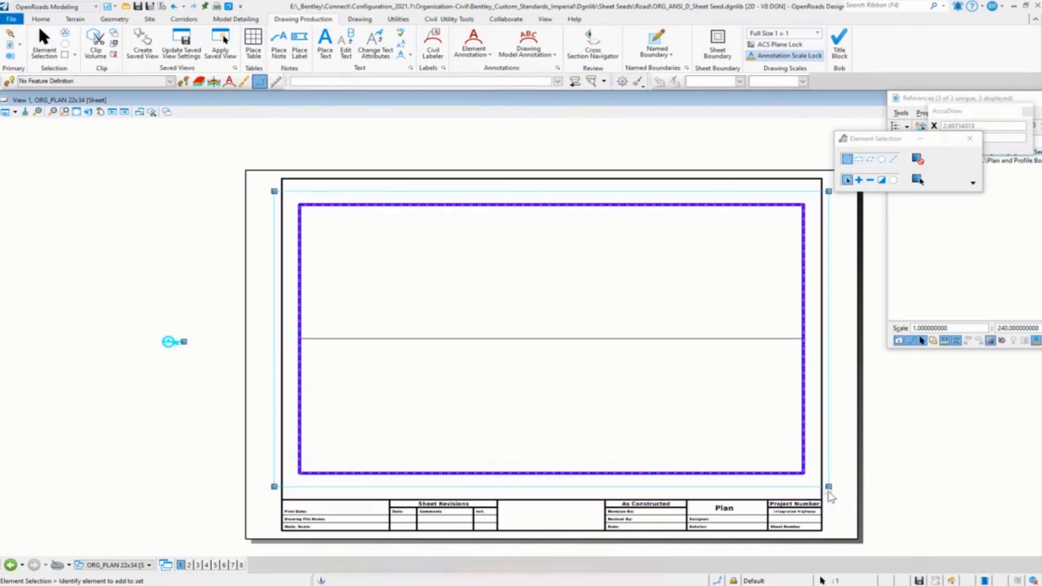
left_click(829, 487)
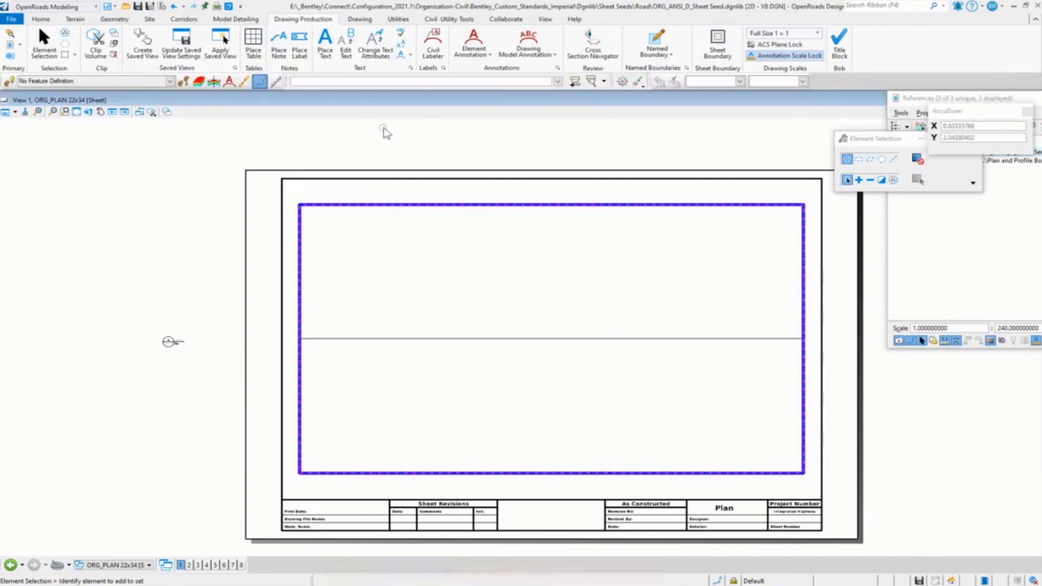
Step: Turn off the plan-area rectangle's level display and save the sheet seed settings
right_click(386, 130)
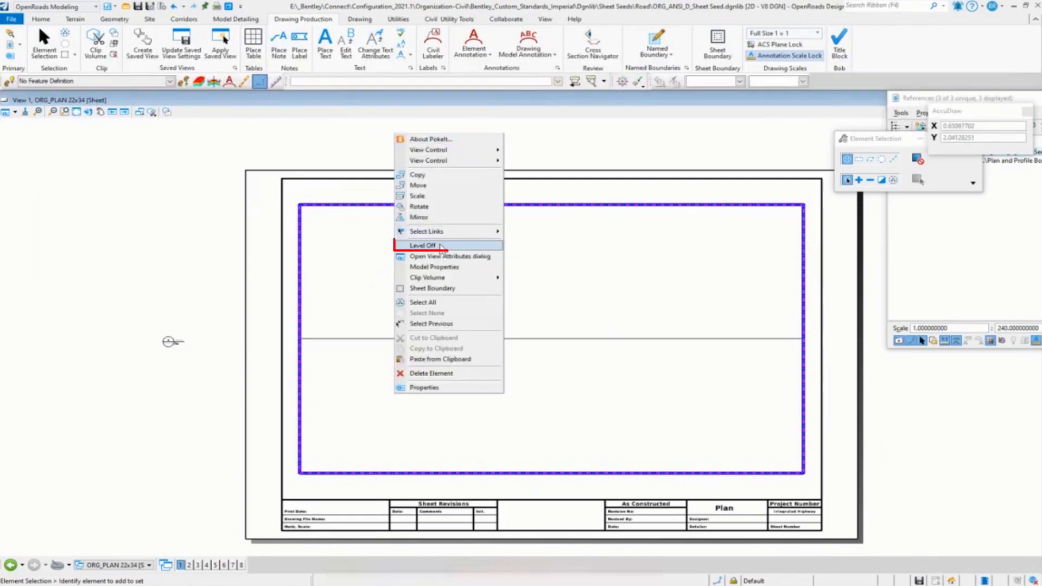
left_click(423, 245)
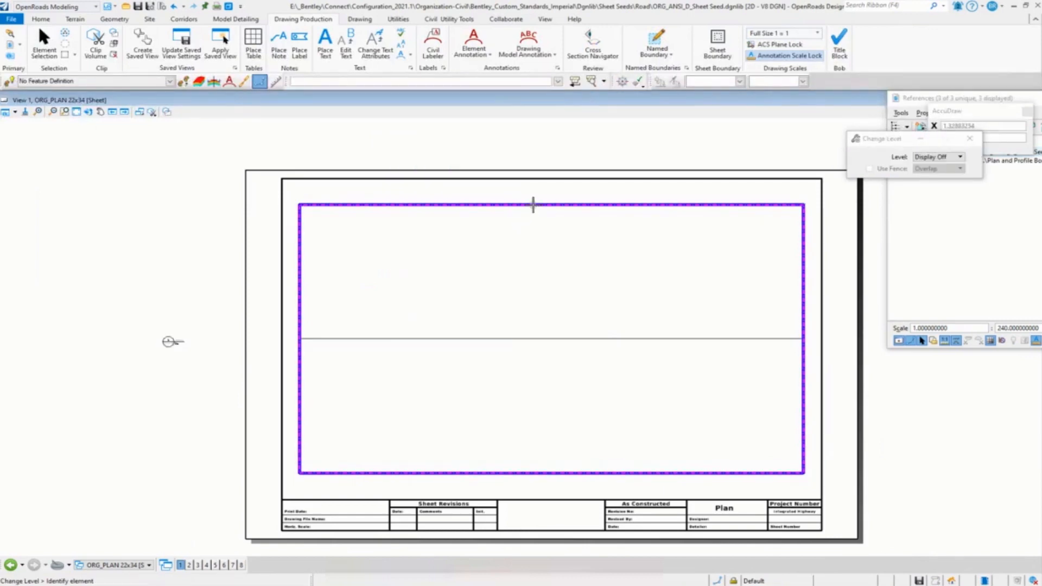
mouse_move(532, 204)
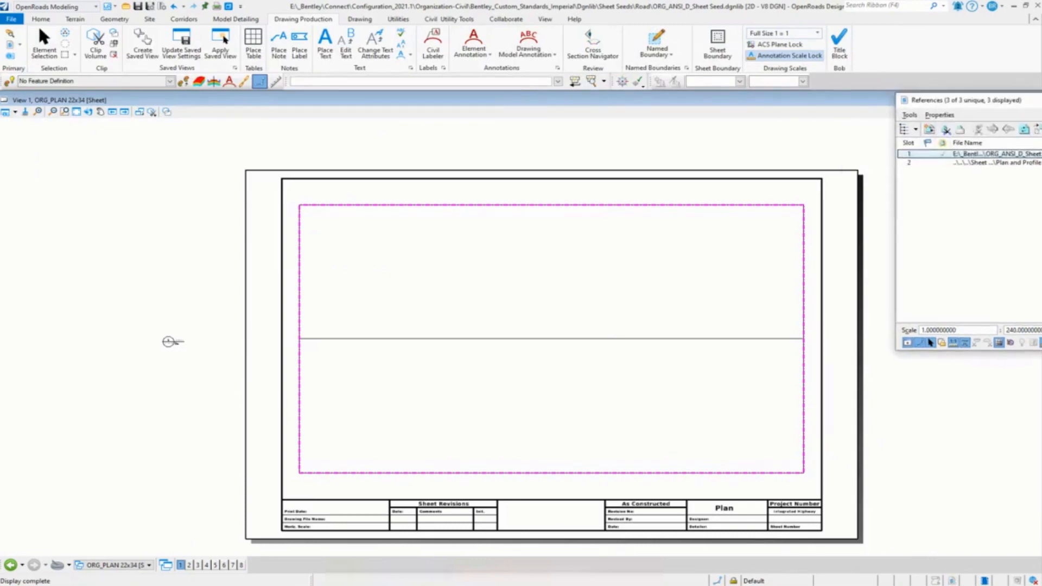
left_click(150, 6)
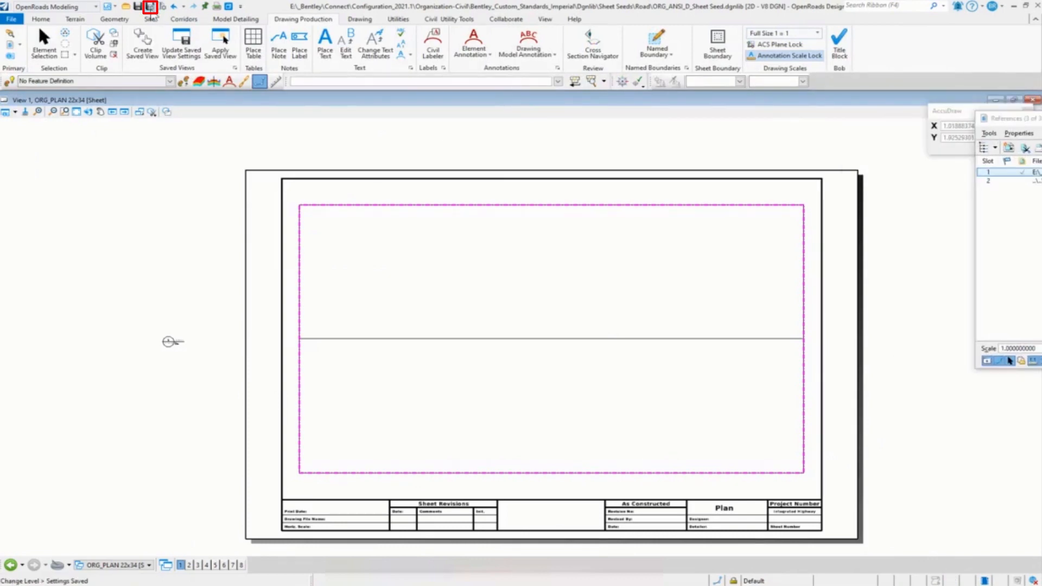
mouse_move(116, 566)
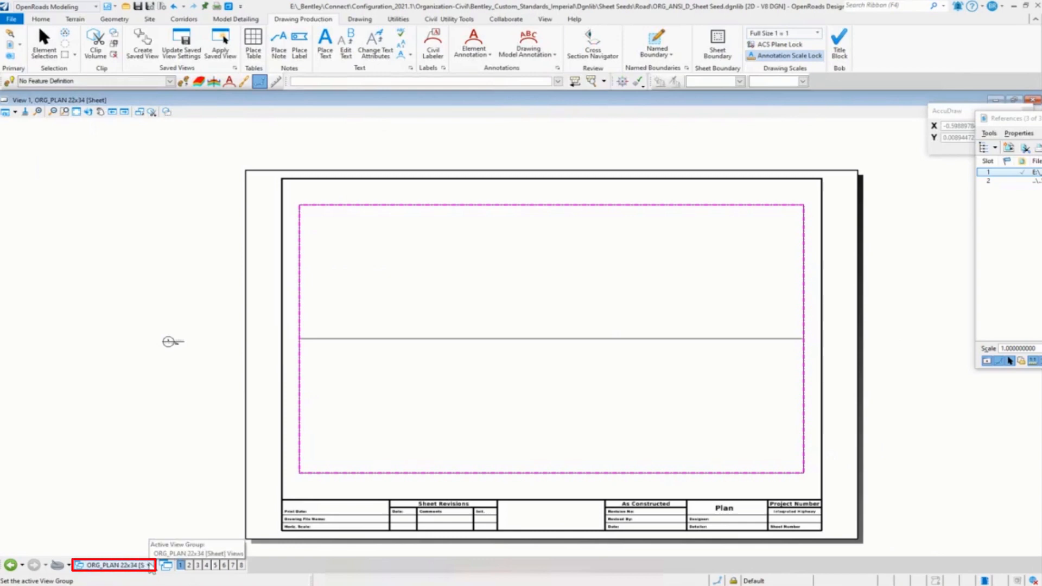
Step: Switch to the ORG_PLAN 22x34 design model and turn off Use View Flags for the PLAN ANSI_D reference
left_click(146, 565)
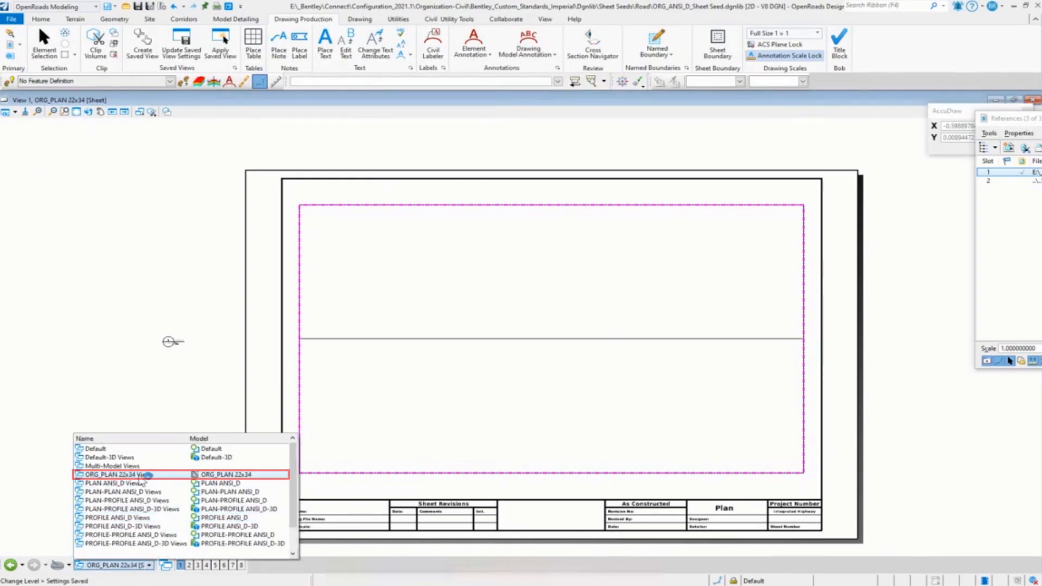
double_click(118, 474)
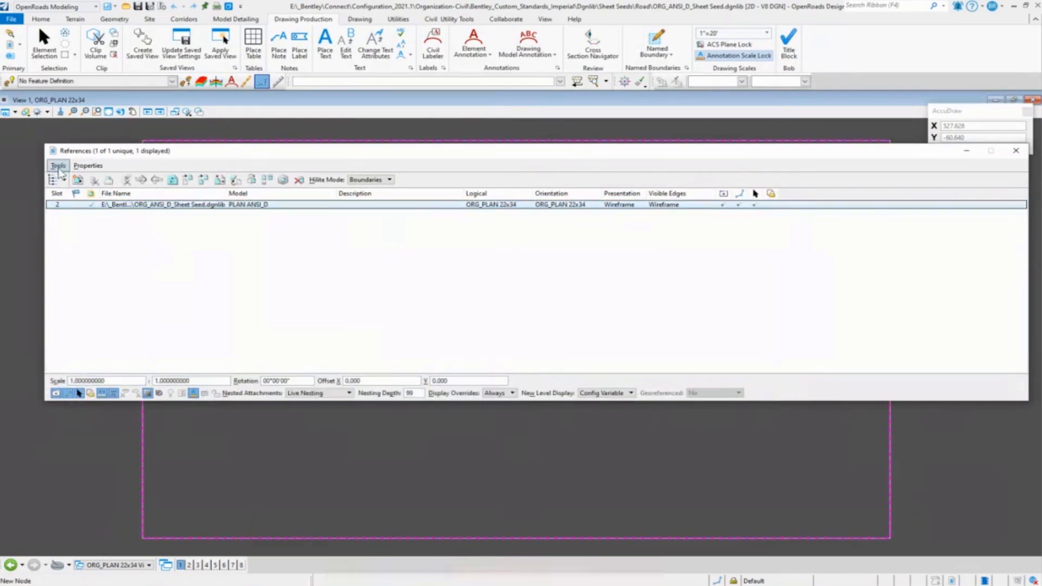
left_click(58, 165)
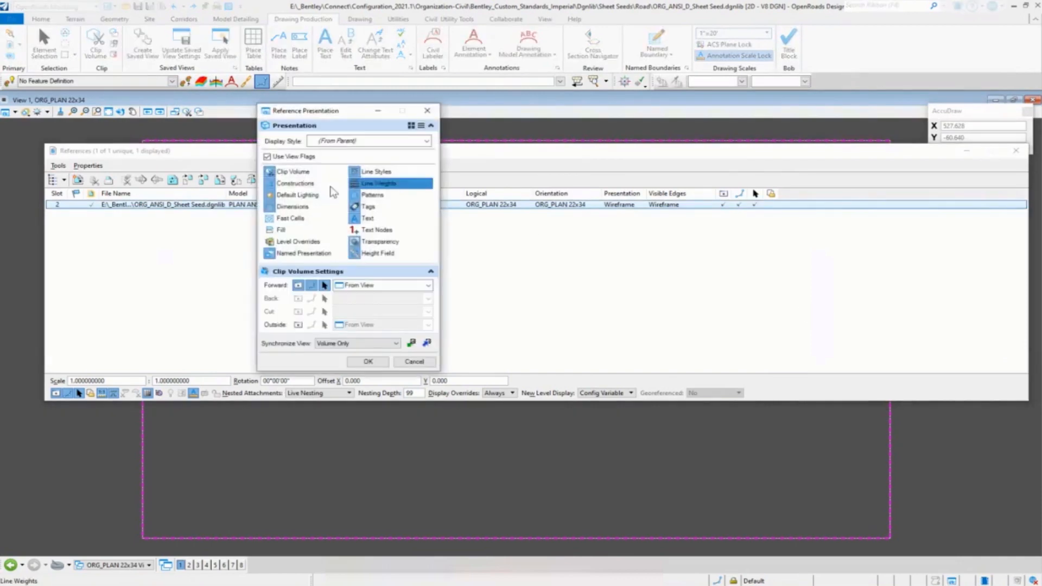
left_click(267, 157)
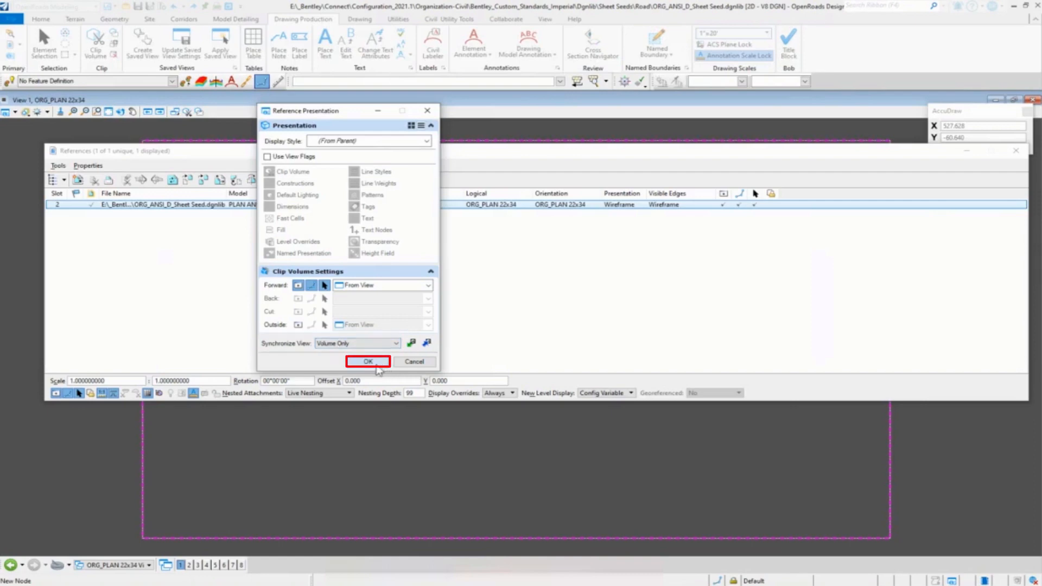
left_click(368, 362)
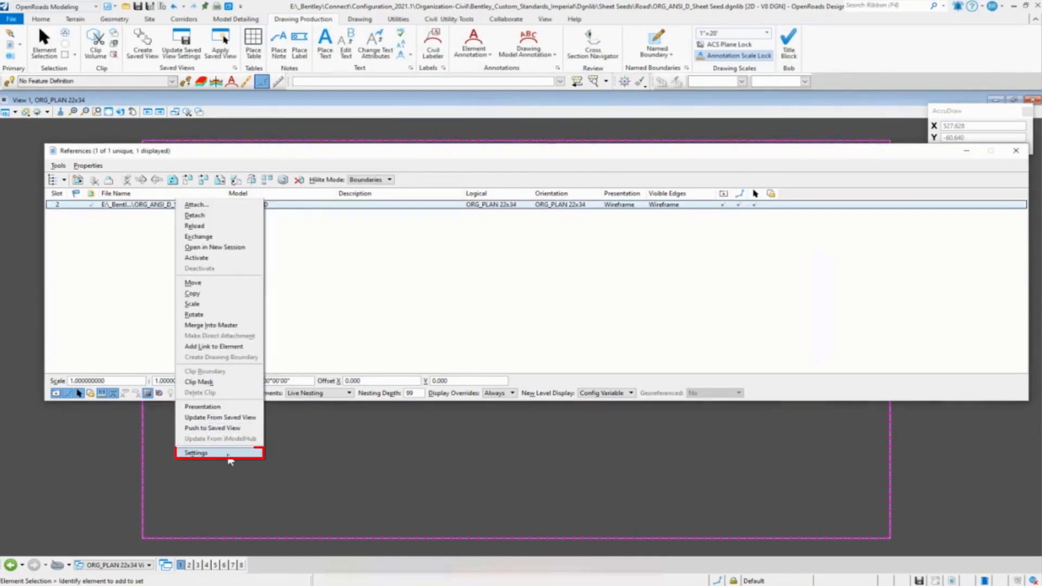
Step: Set the PLAN ANSI_D reference's Synchronize View to Settings From Design Model and apply it
left_click(196, 453)
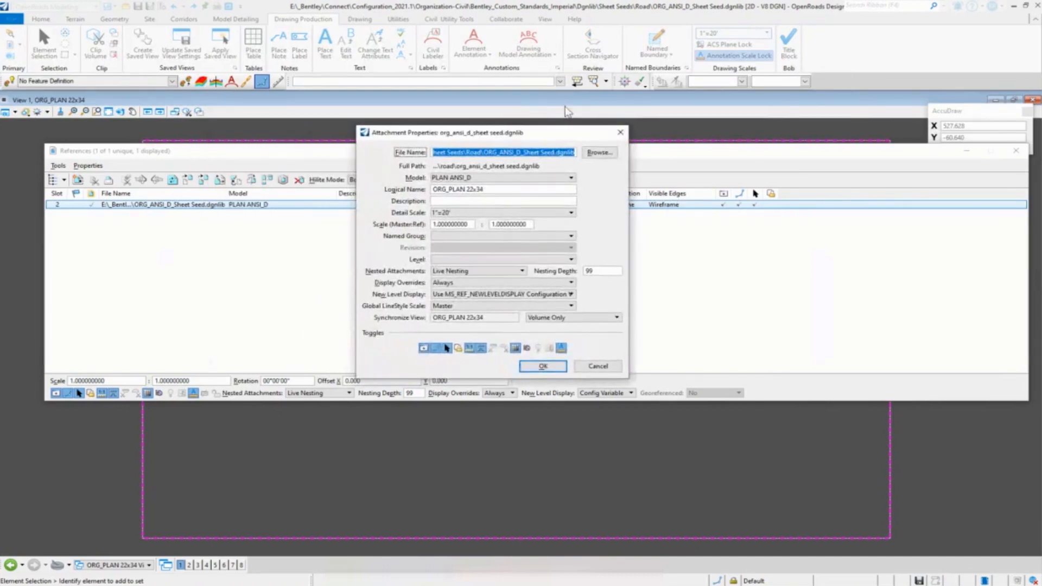
left_click(572, 317)
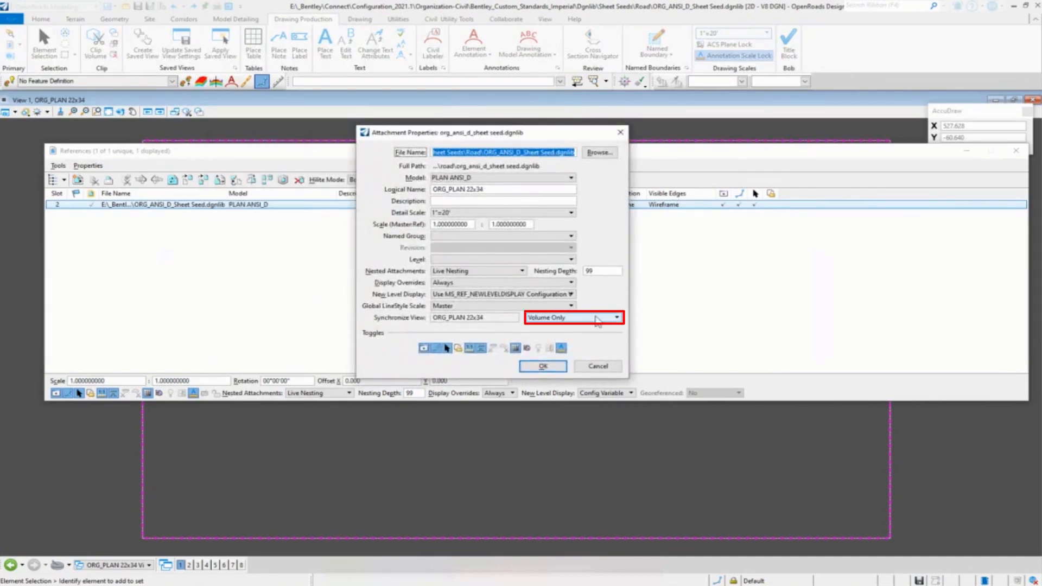
left_click(615, 317)
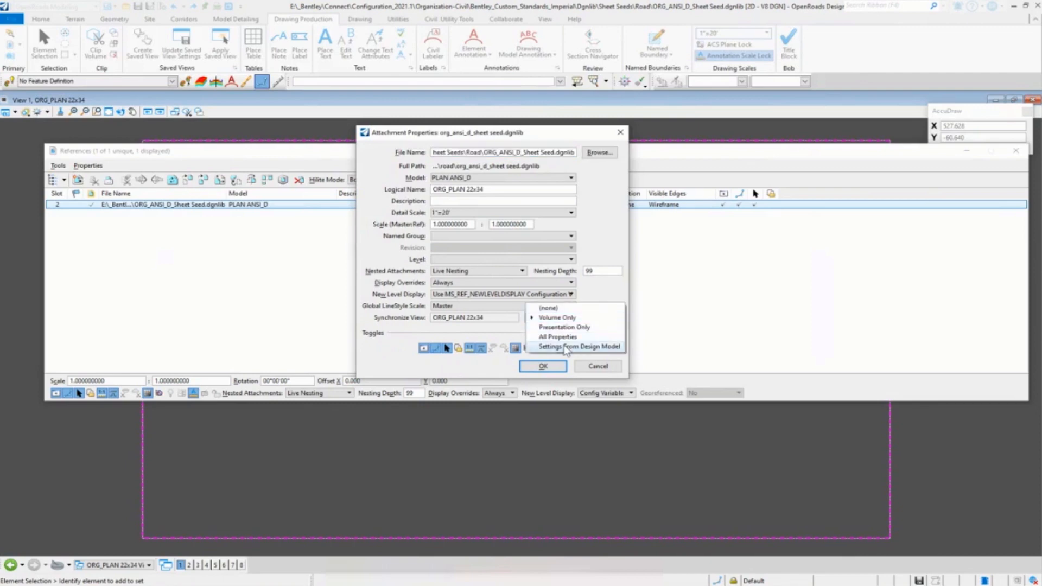
mouse_move(615, 355)
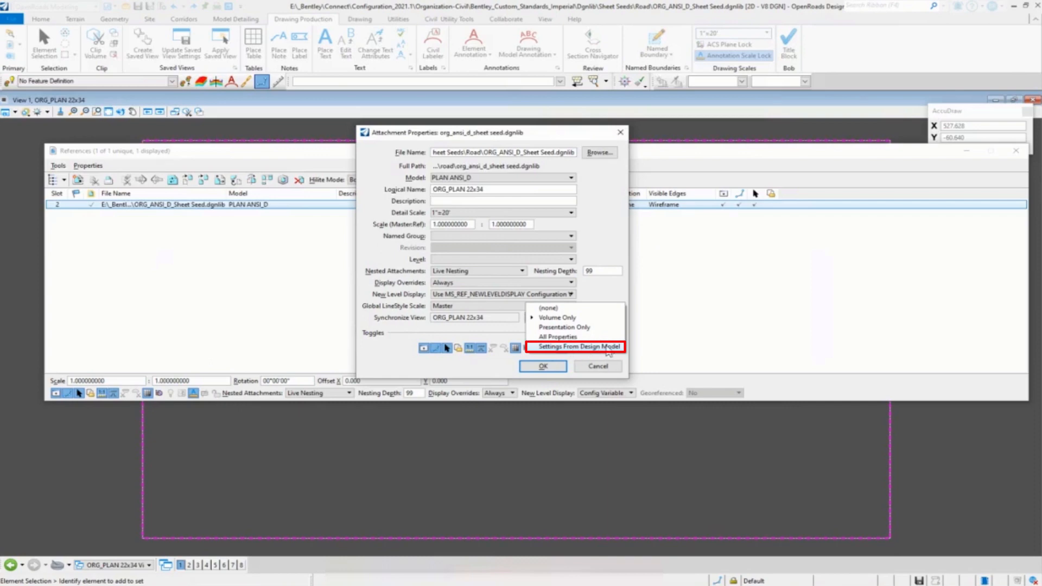
left_click(575, 346)
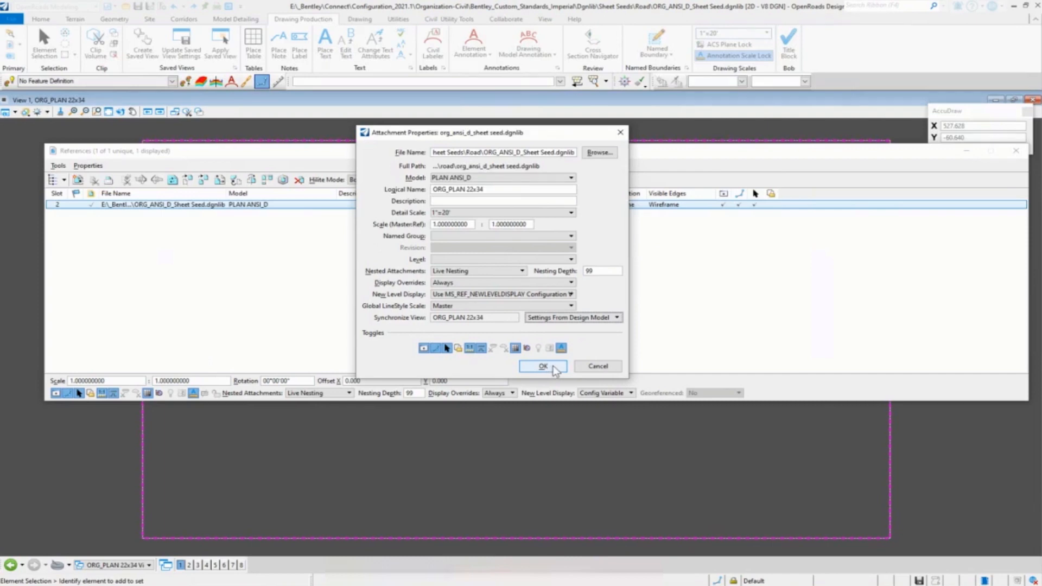
left_click(543, 366)
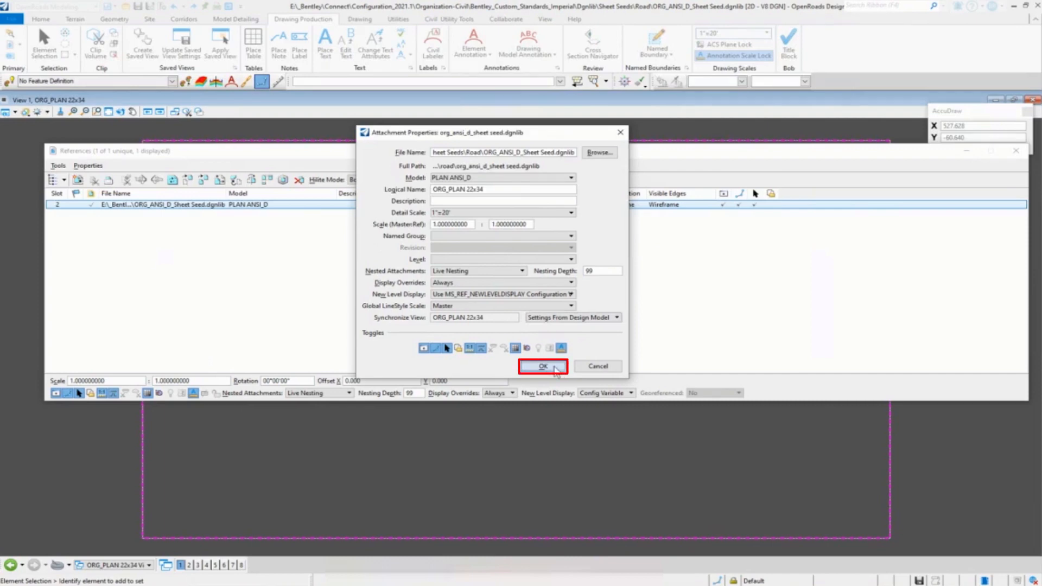
left_click(542, 367)
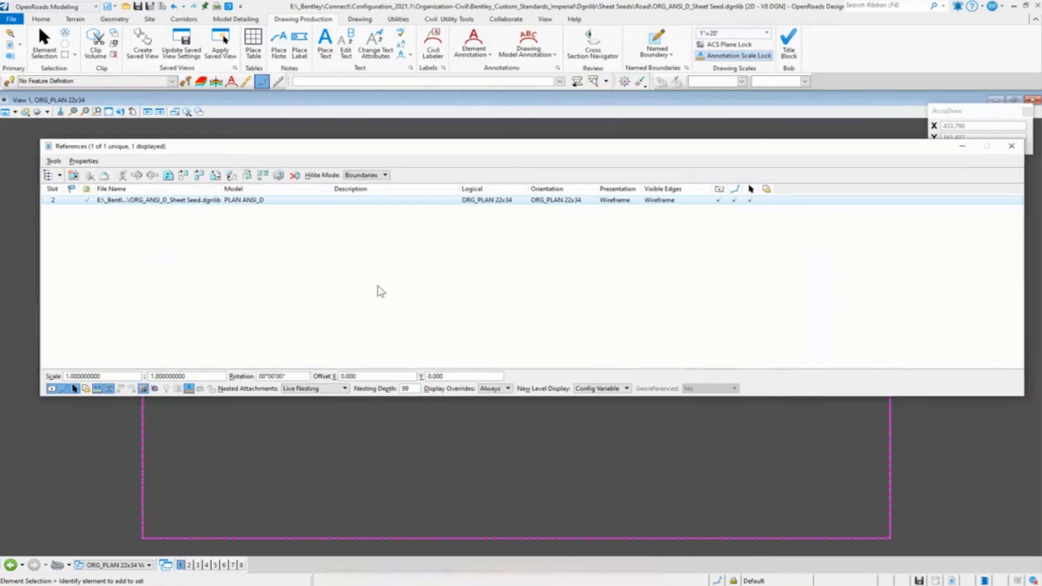
mouse_move(1031, 162)
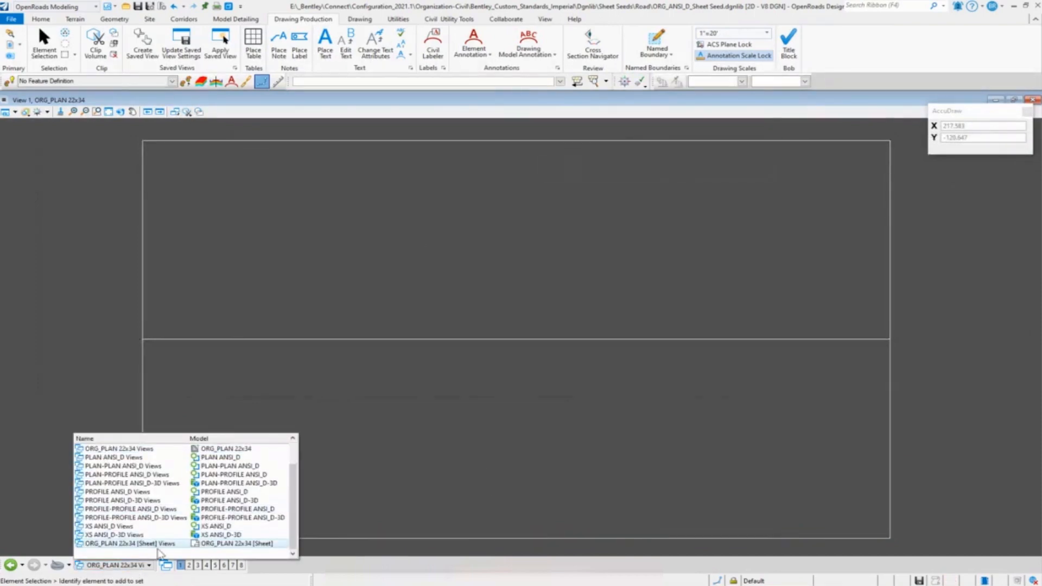
Step: Back on the ORG_PLAN 22x34 sheet, enable Use View Flags for the sheet seed reference and confirm
double_click(238, 543)
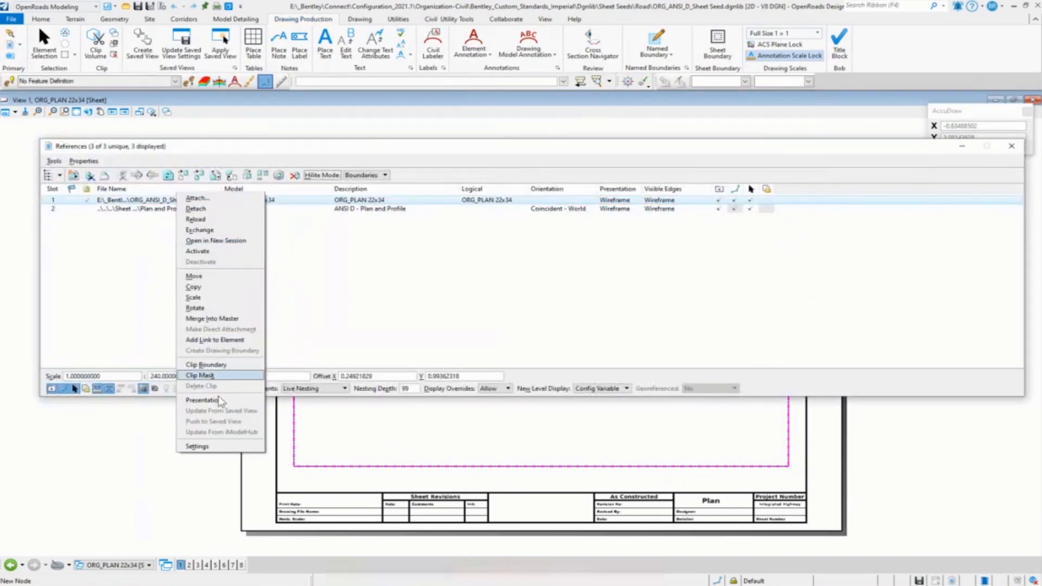
left_click(202, 400)
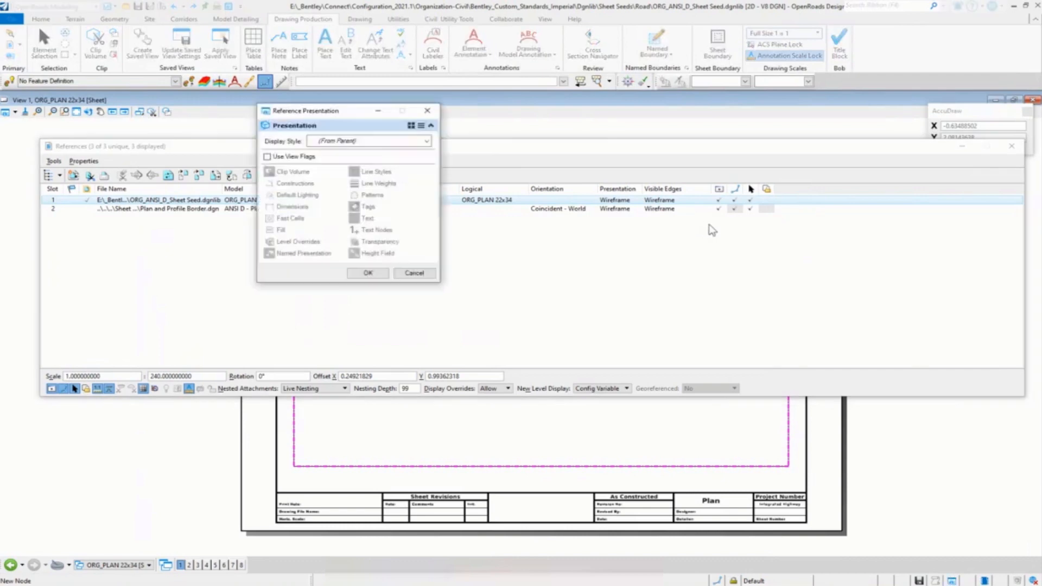
left_click(267, 157)
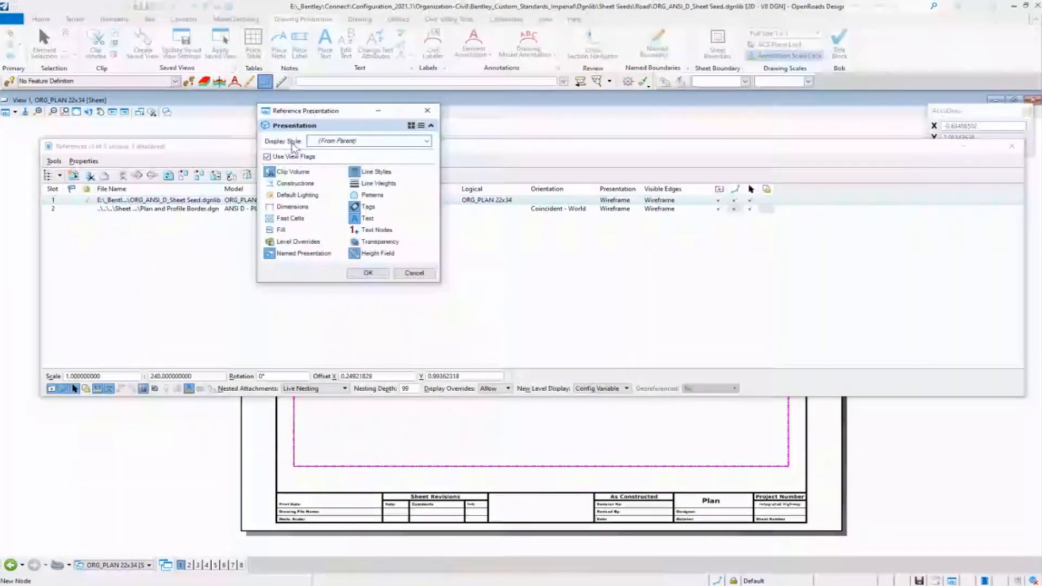
left_click(293, 206)
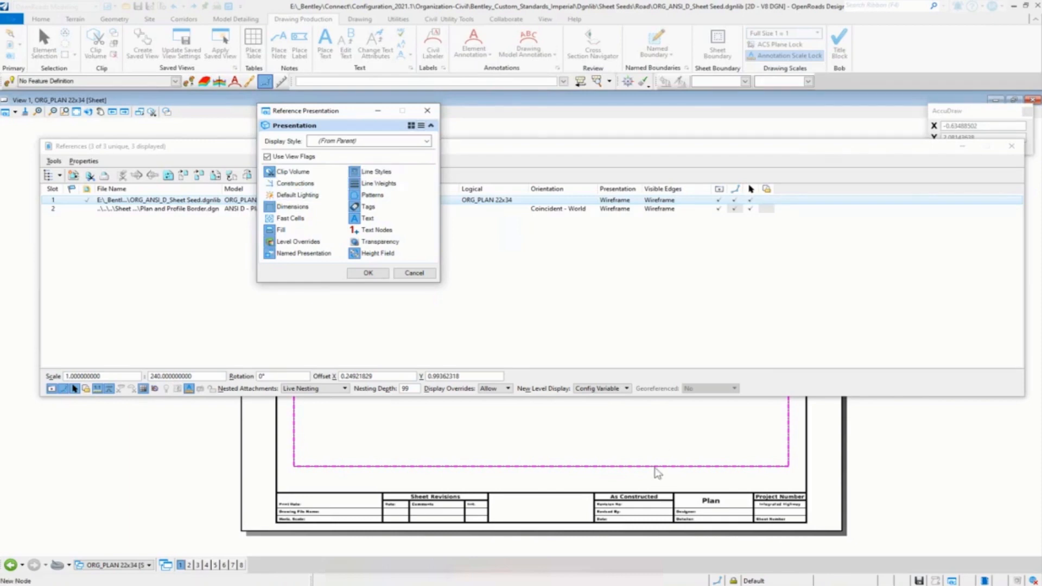
left_click_drag(346, 110, 362, 107)
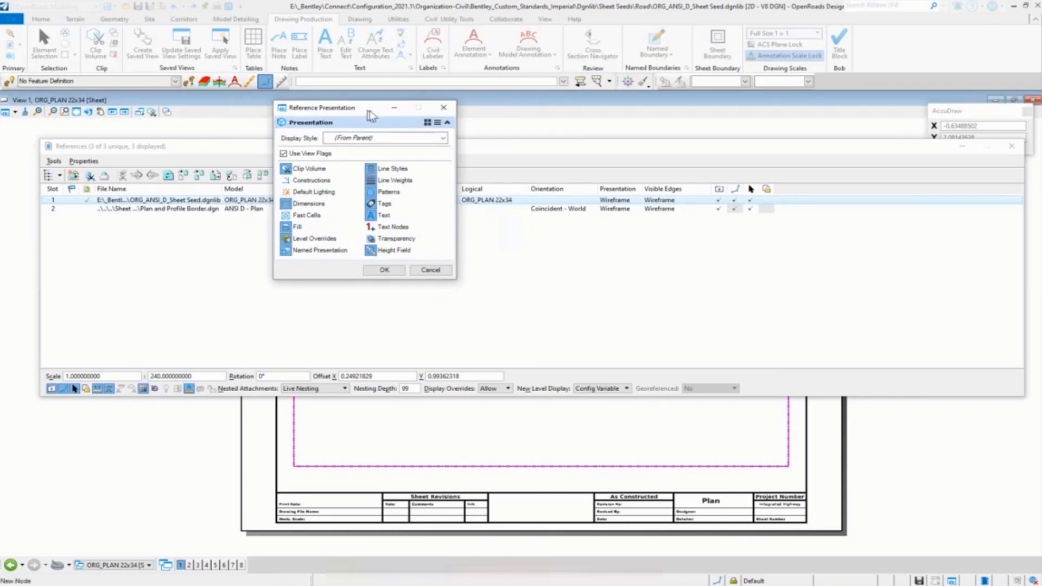
left_click(384, 270)
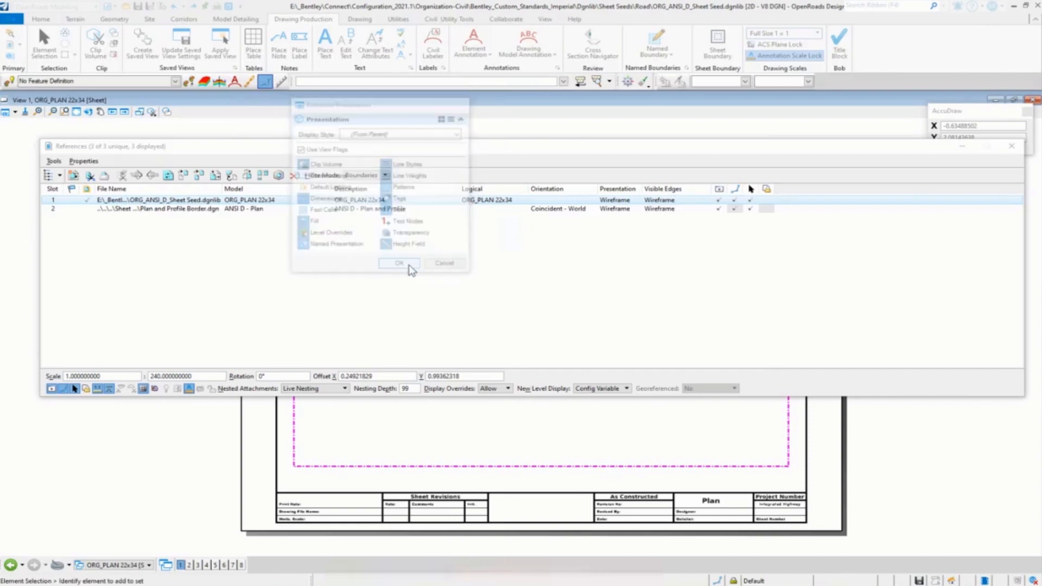
left_click(399, 263)
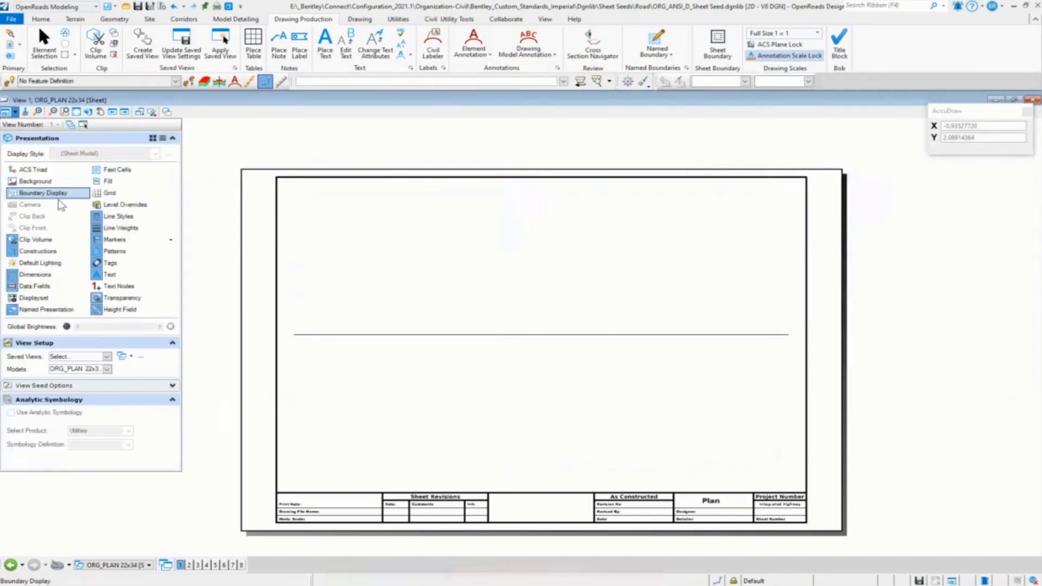
Step: Turn off Boundary Display and toggle Level Overrides in the sheet's View Attributes
left_click(44, 310)
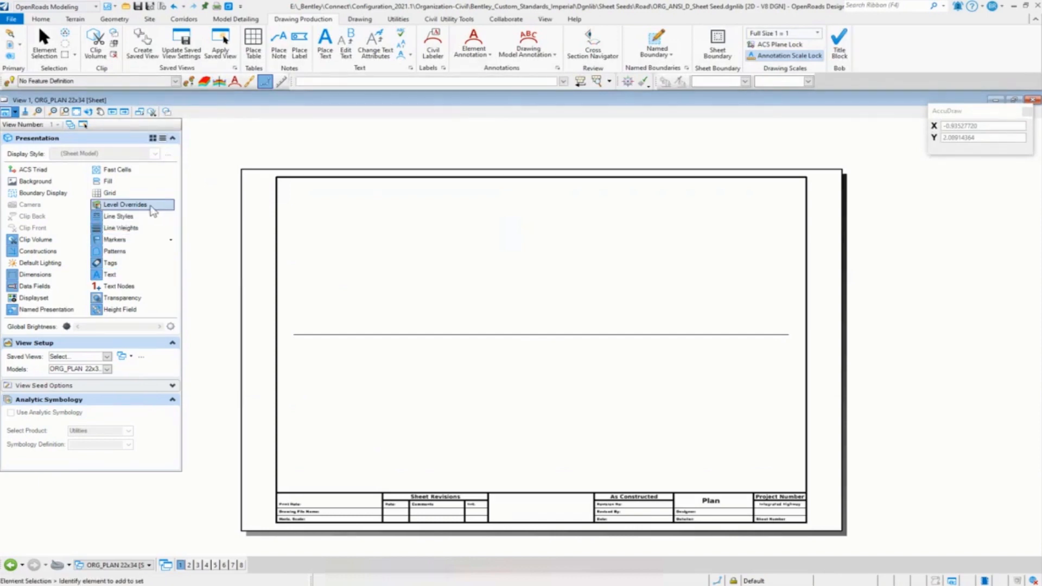
left_click(126, 204)
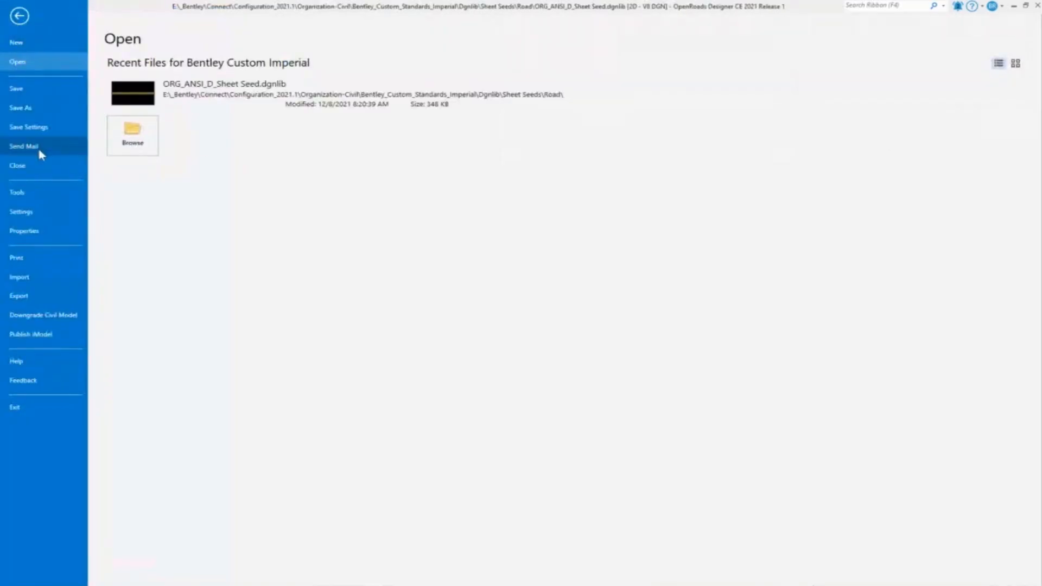
mouse_move(54, 206)
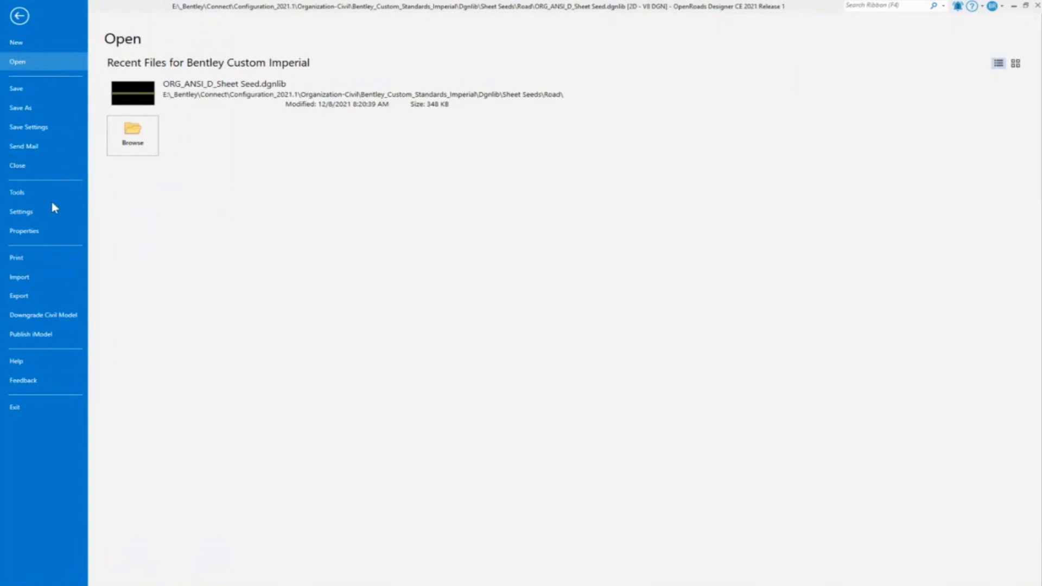
mouse_move(384, 197)
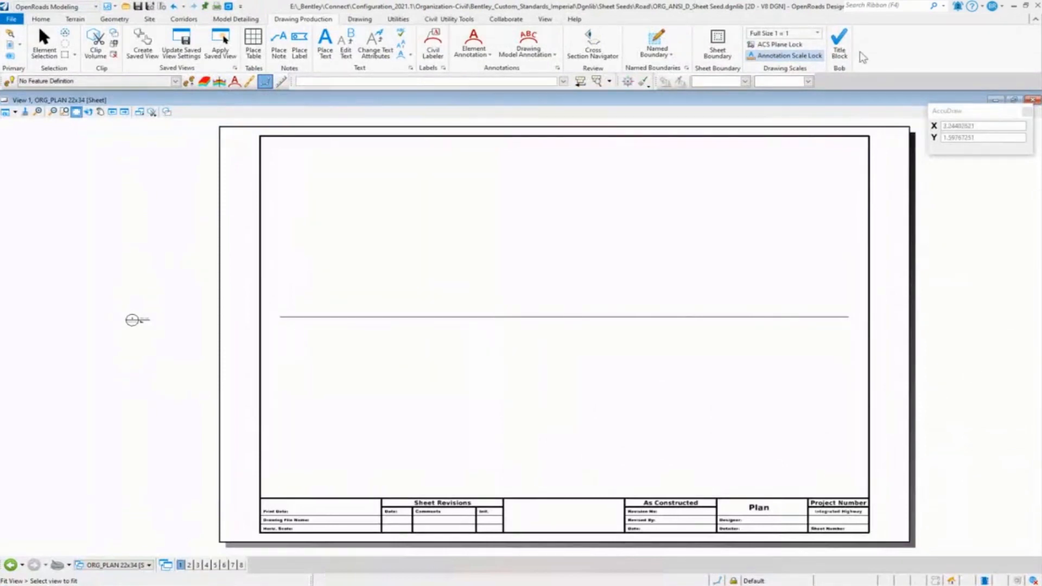
mouse_move(1007, 352)
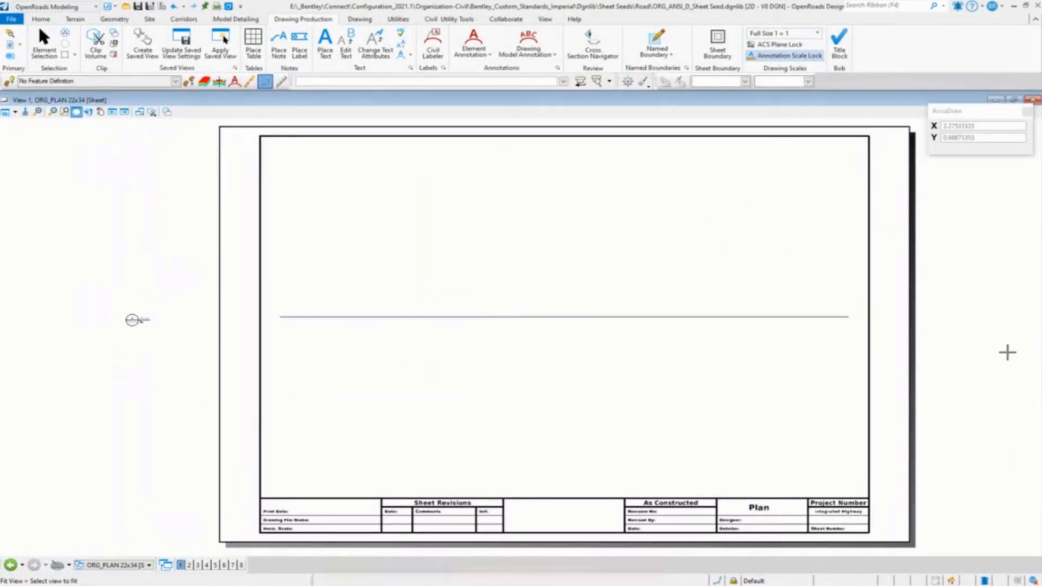